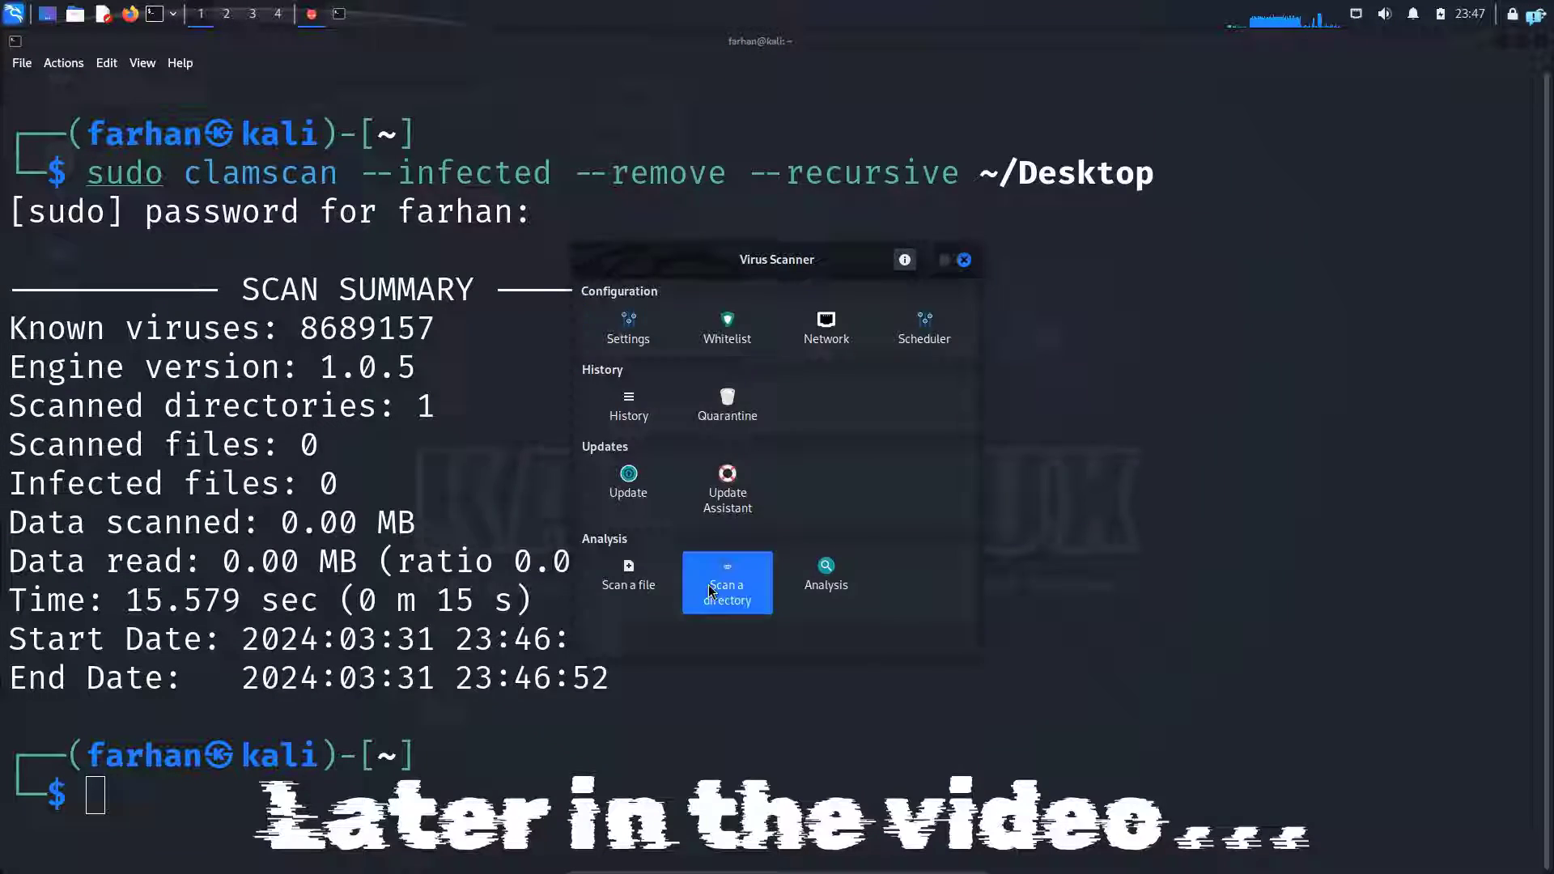
Step: Run sudo apt update in a new terminal to refresh package lists, then clear the screen
left_click(727, 583)
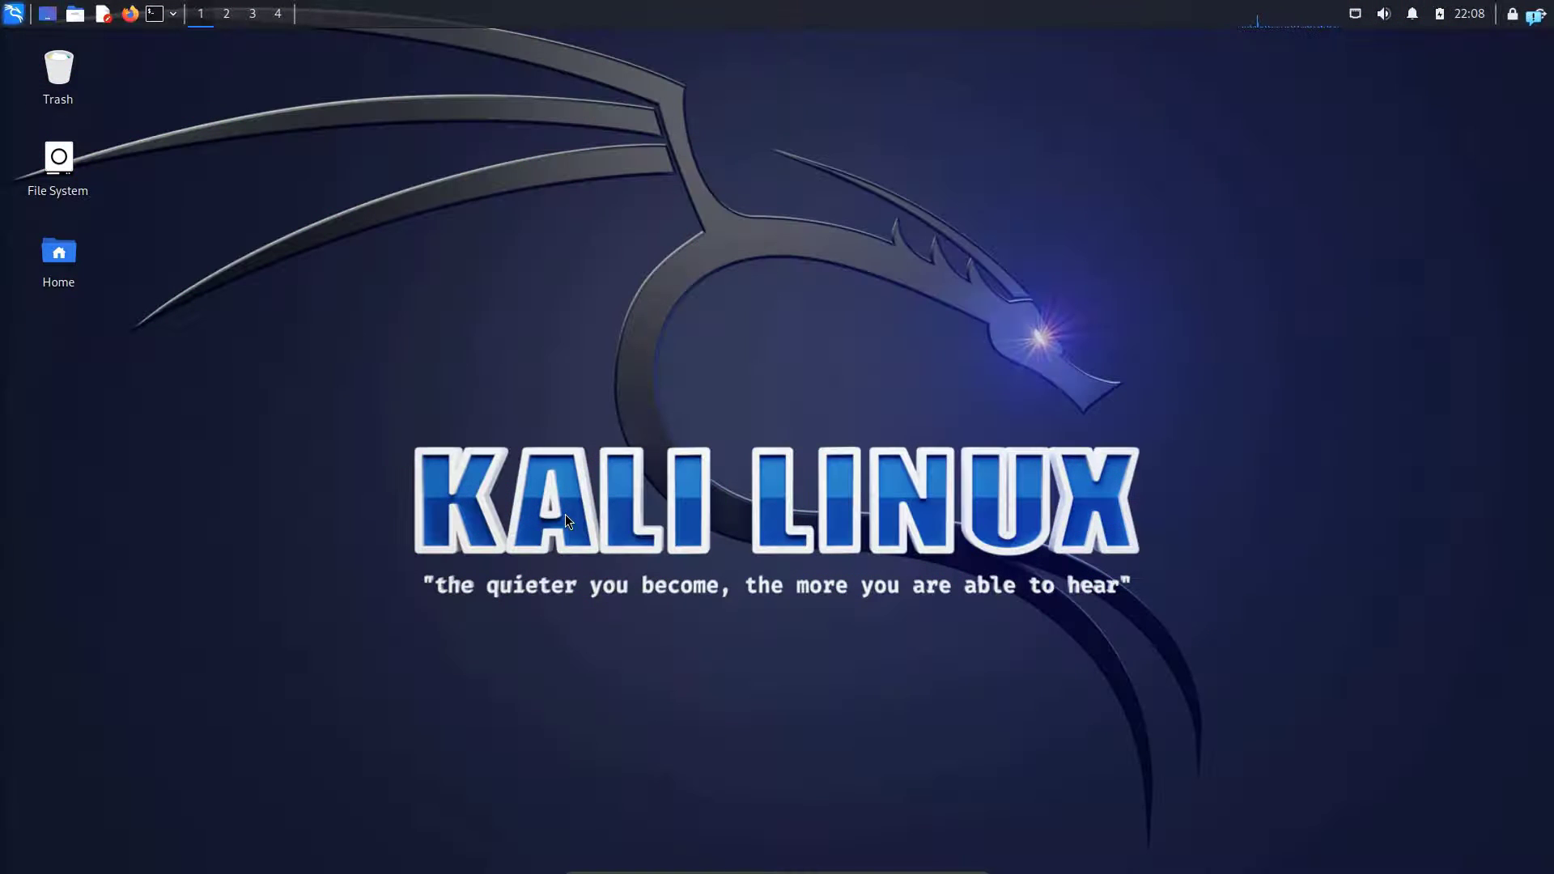
mouse_move(301, 447)
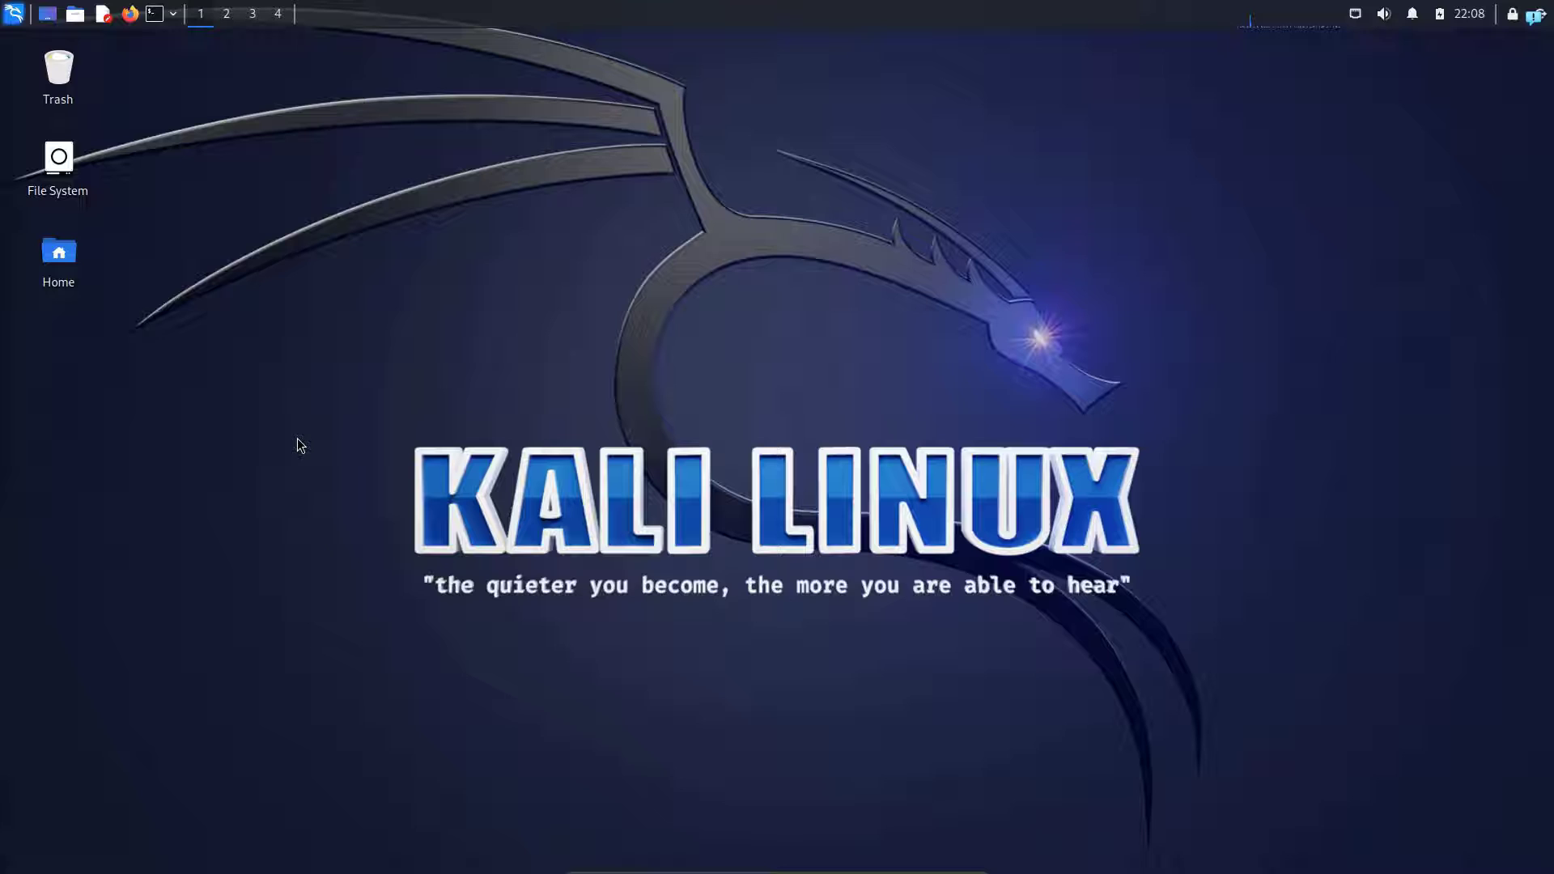
left_click(155, 13)
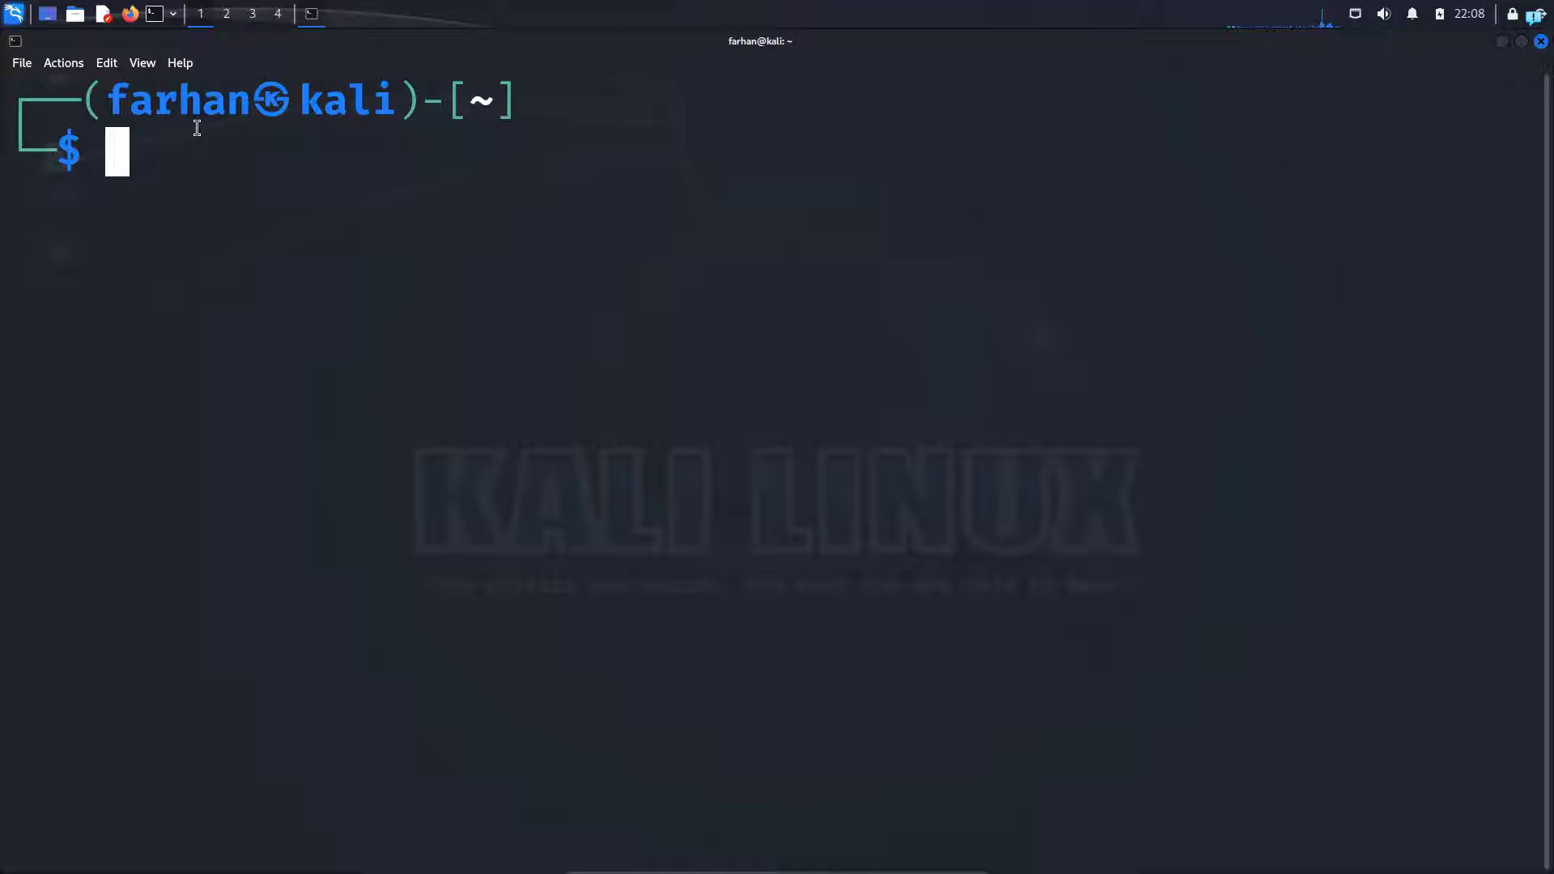
type("sudo apt update")
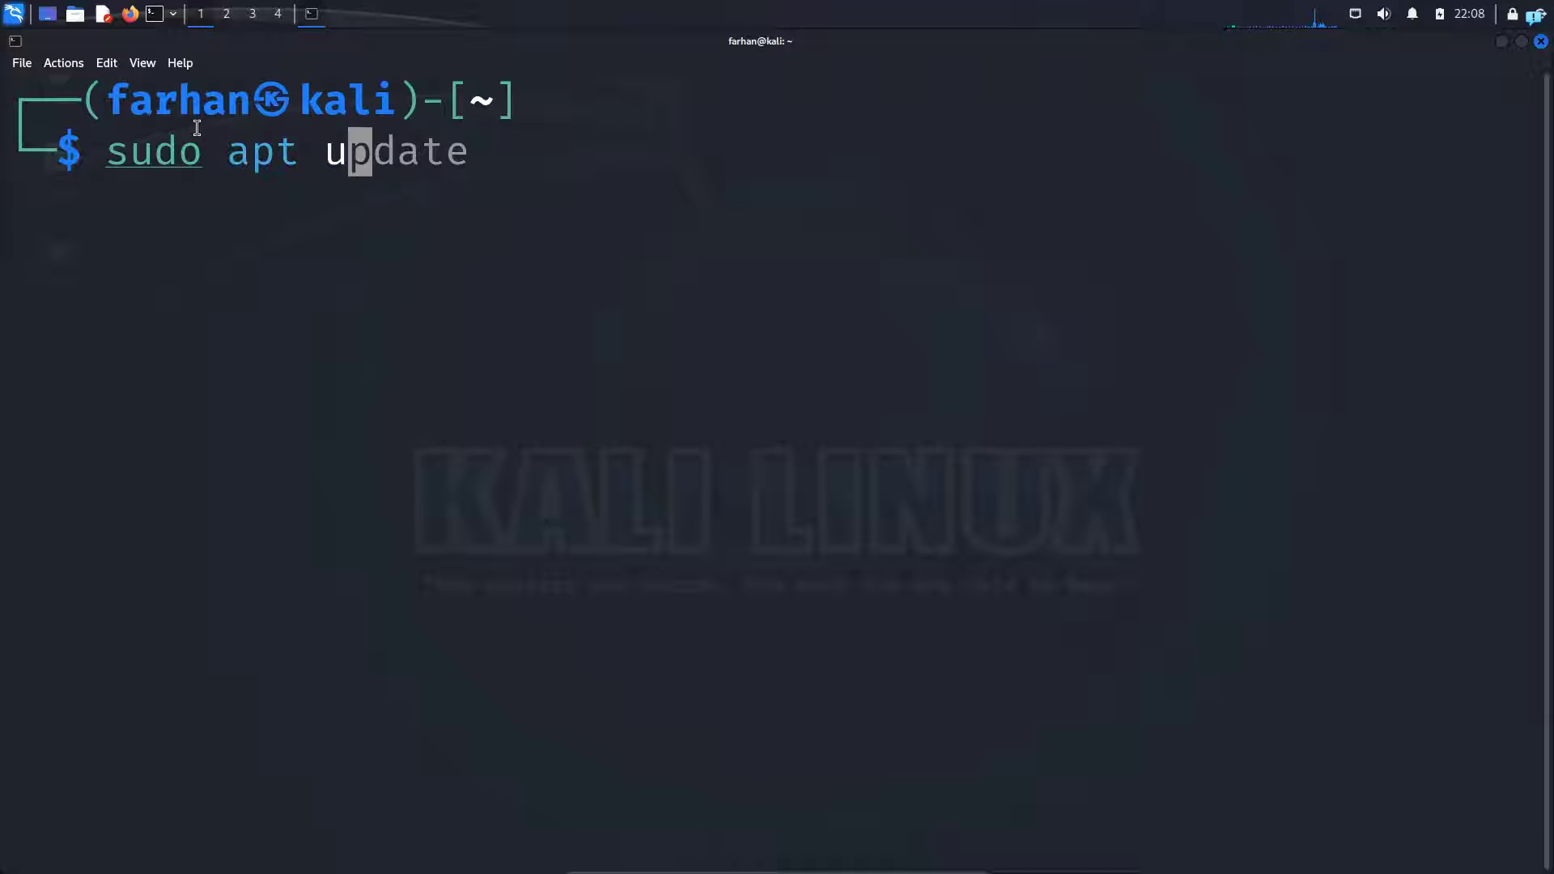
key("Return")
type("cl")
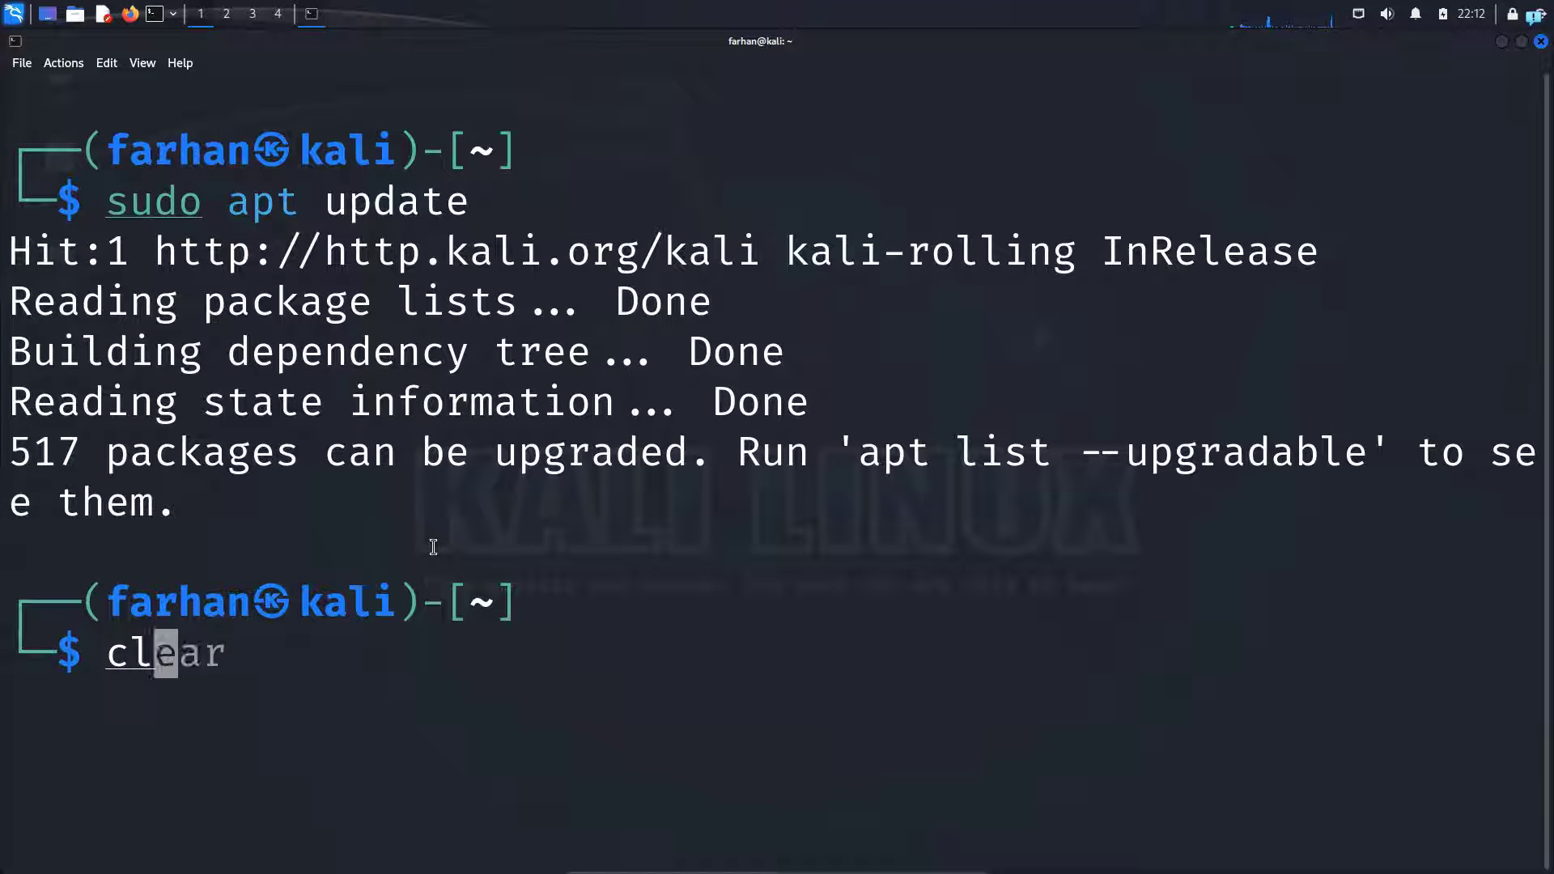
key("Return")
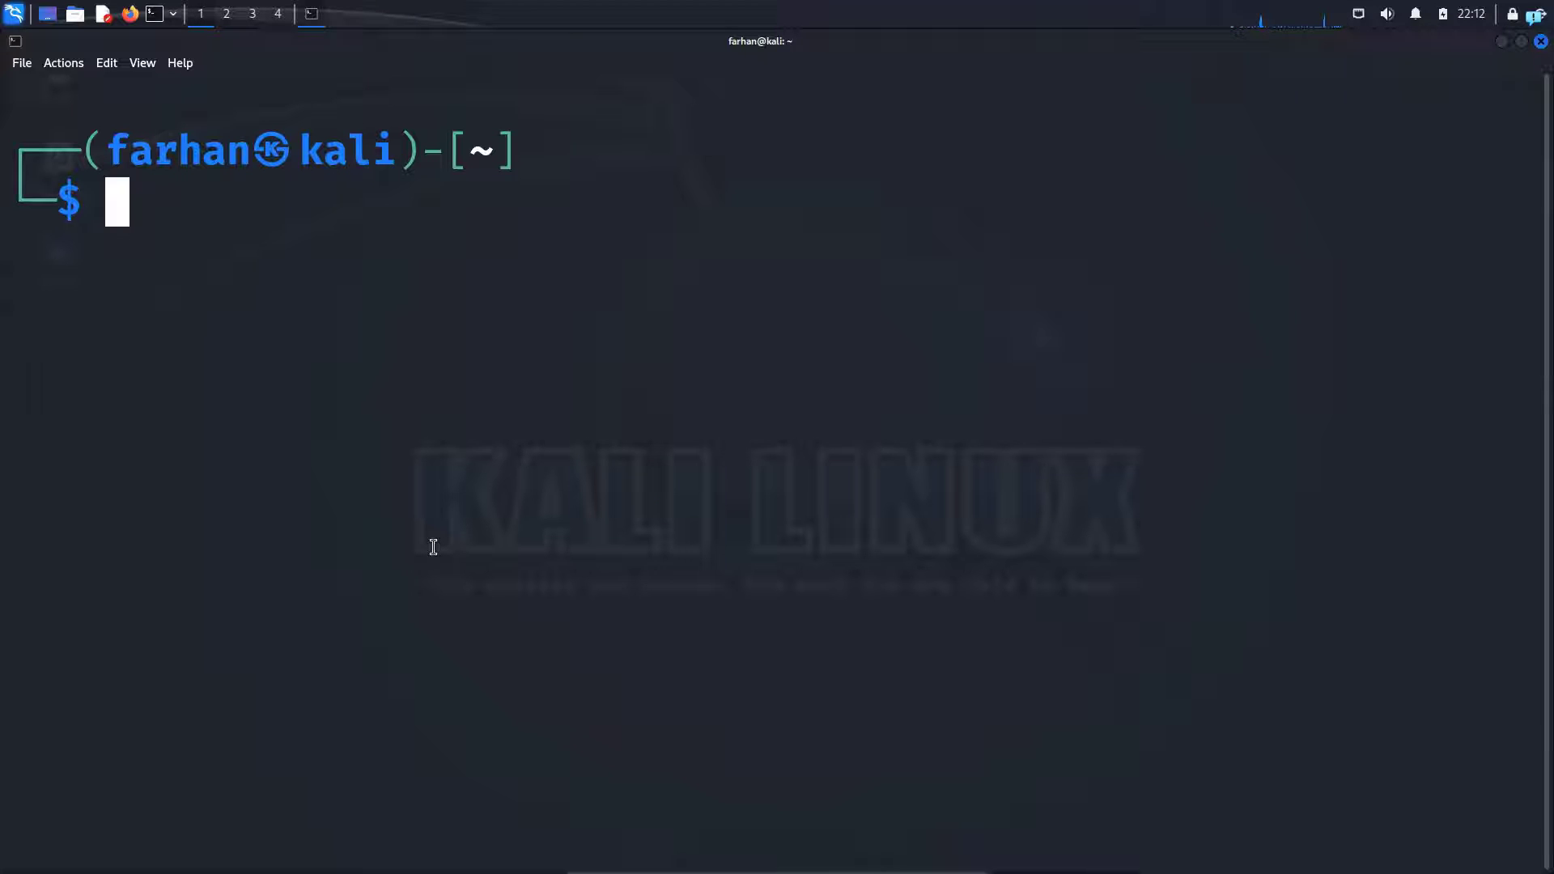
Step: Install clamav-daemon with sudo apt, answering Y to pull in the ClamAV dependencies
type("sudo apt update")
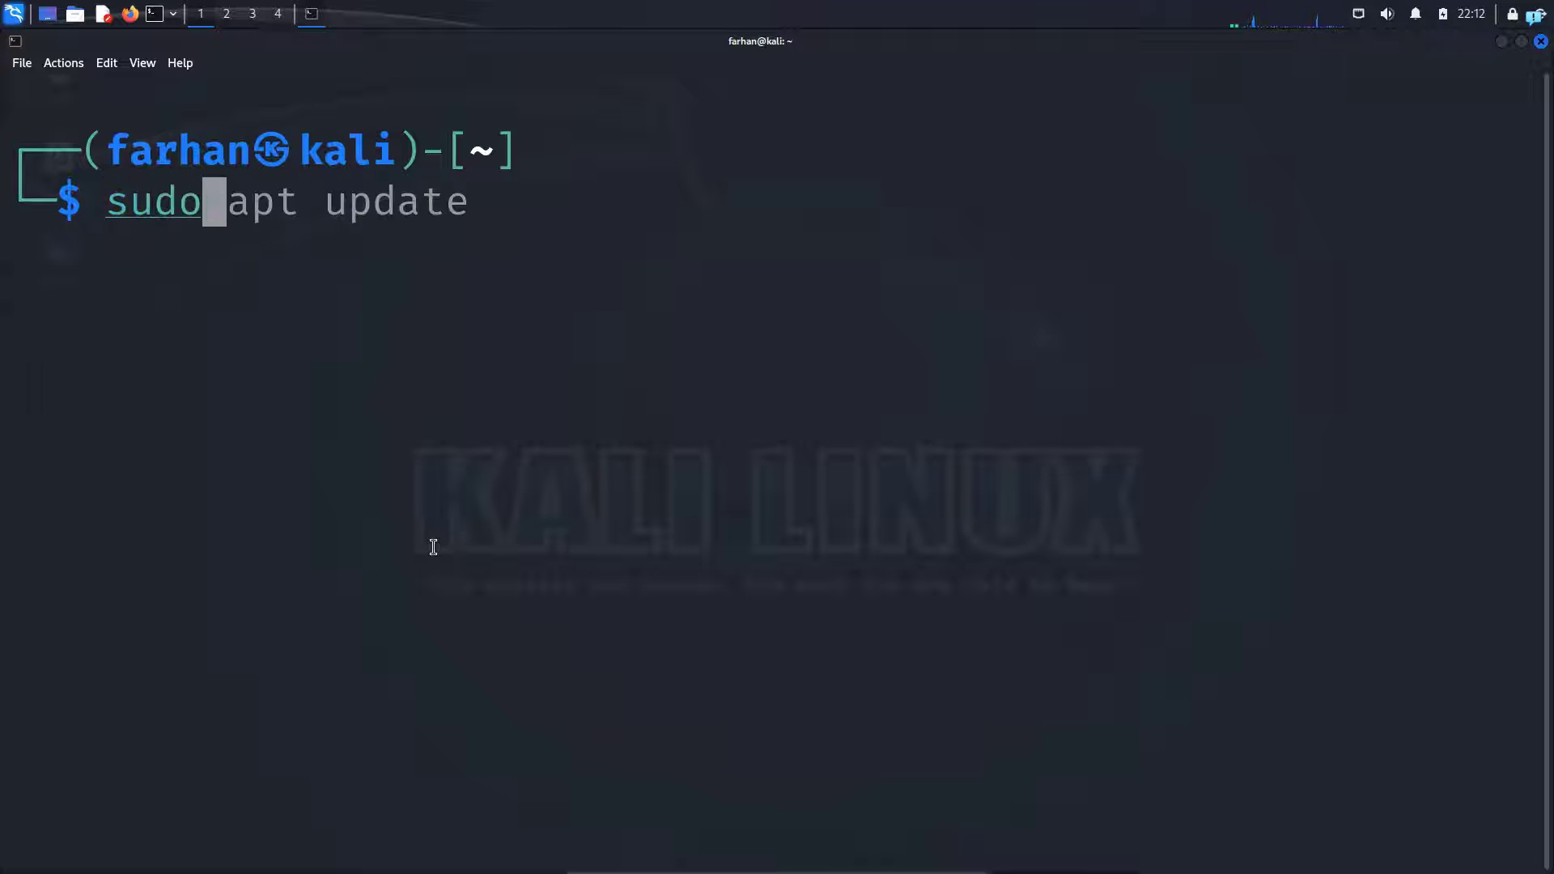
type("install cla")
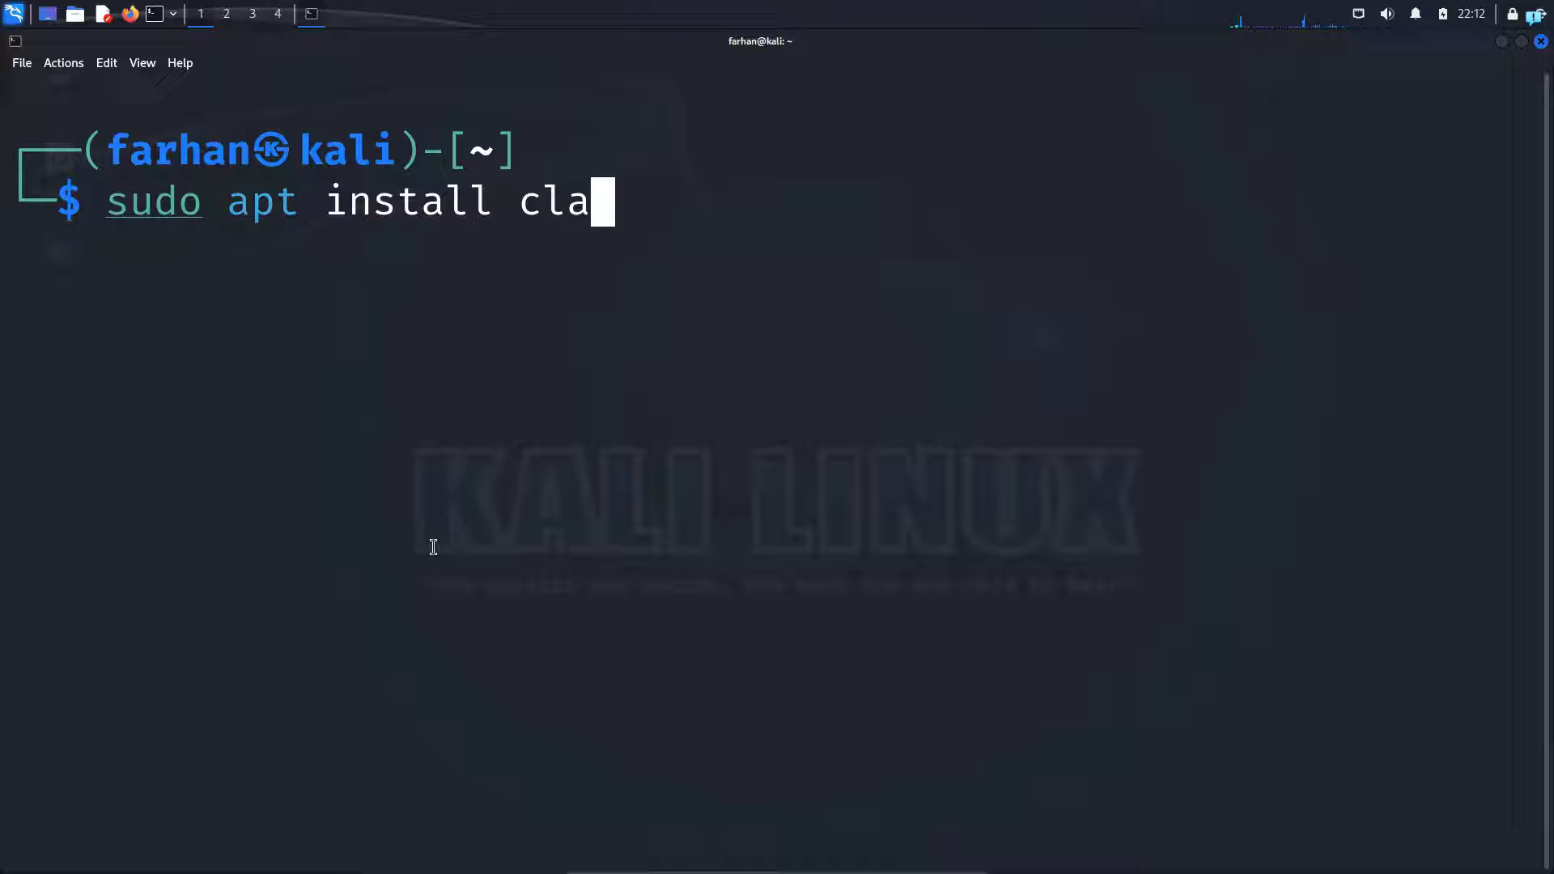
type("mav-daemon")
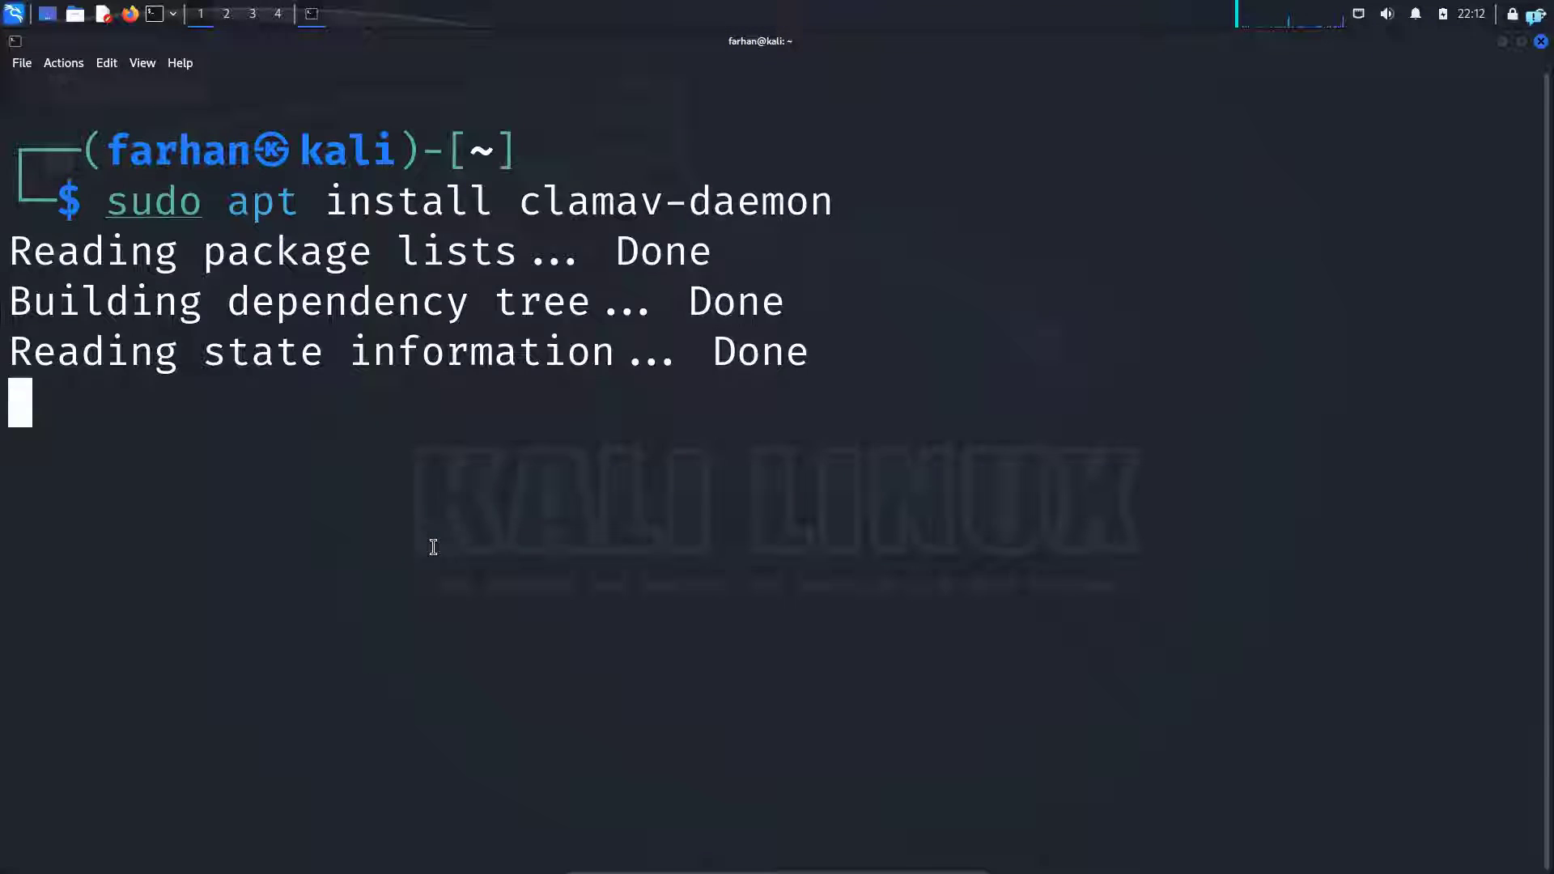
type("Y/n] Y")
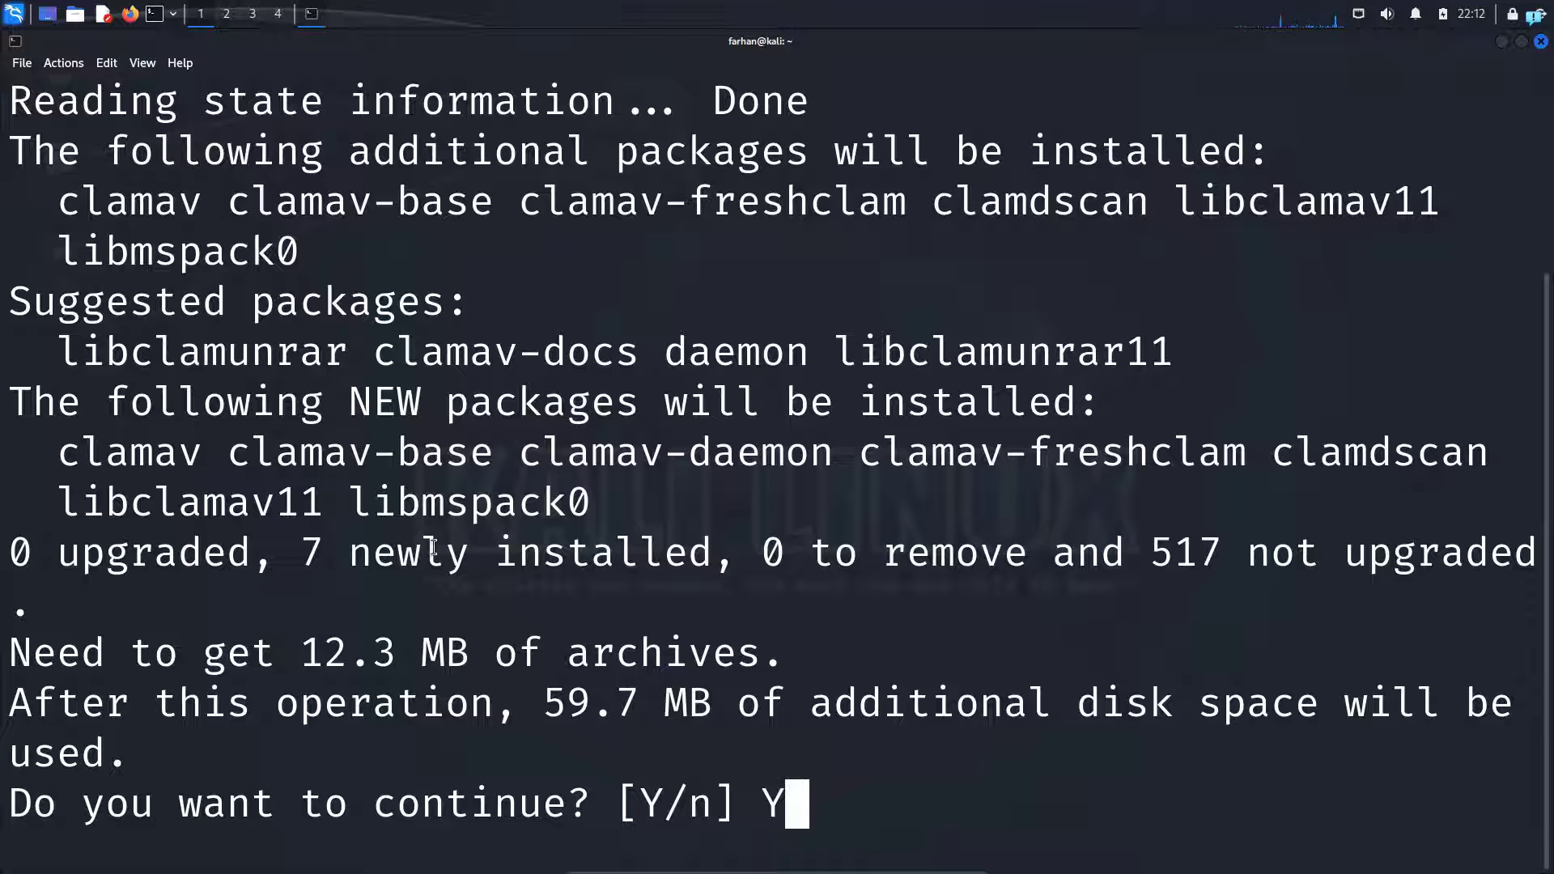
key("Return")
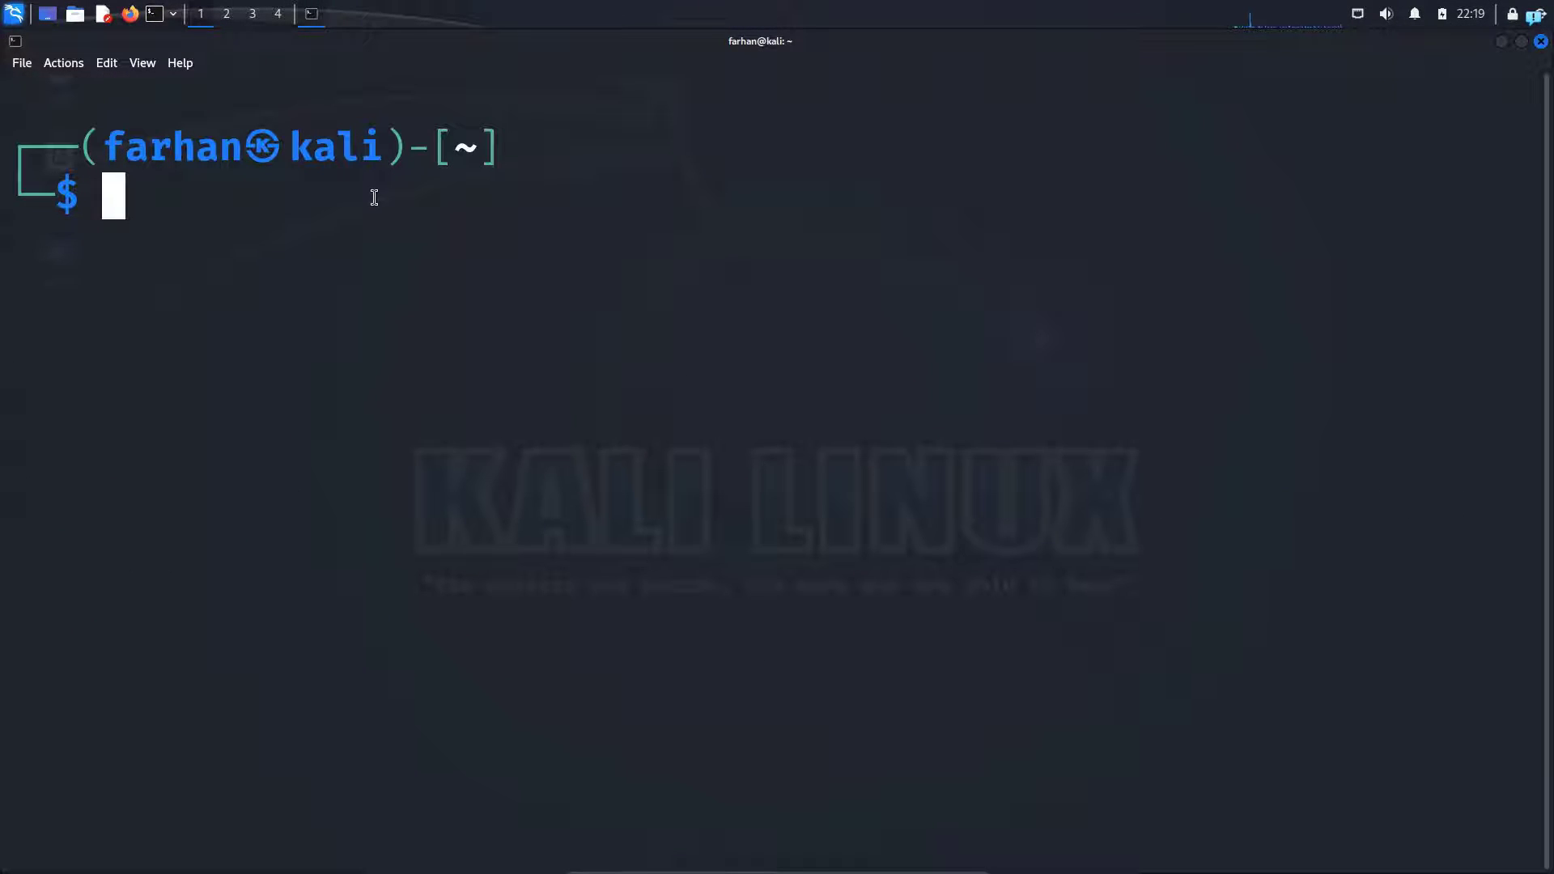
Step: Run clamscan --version and highlight the reported ClamAV 1.0.5 line
type("clear")
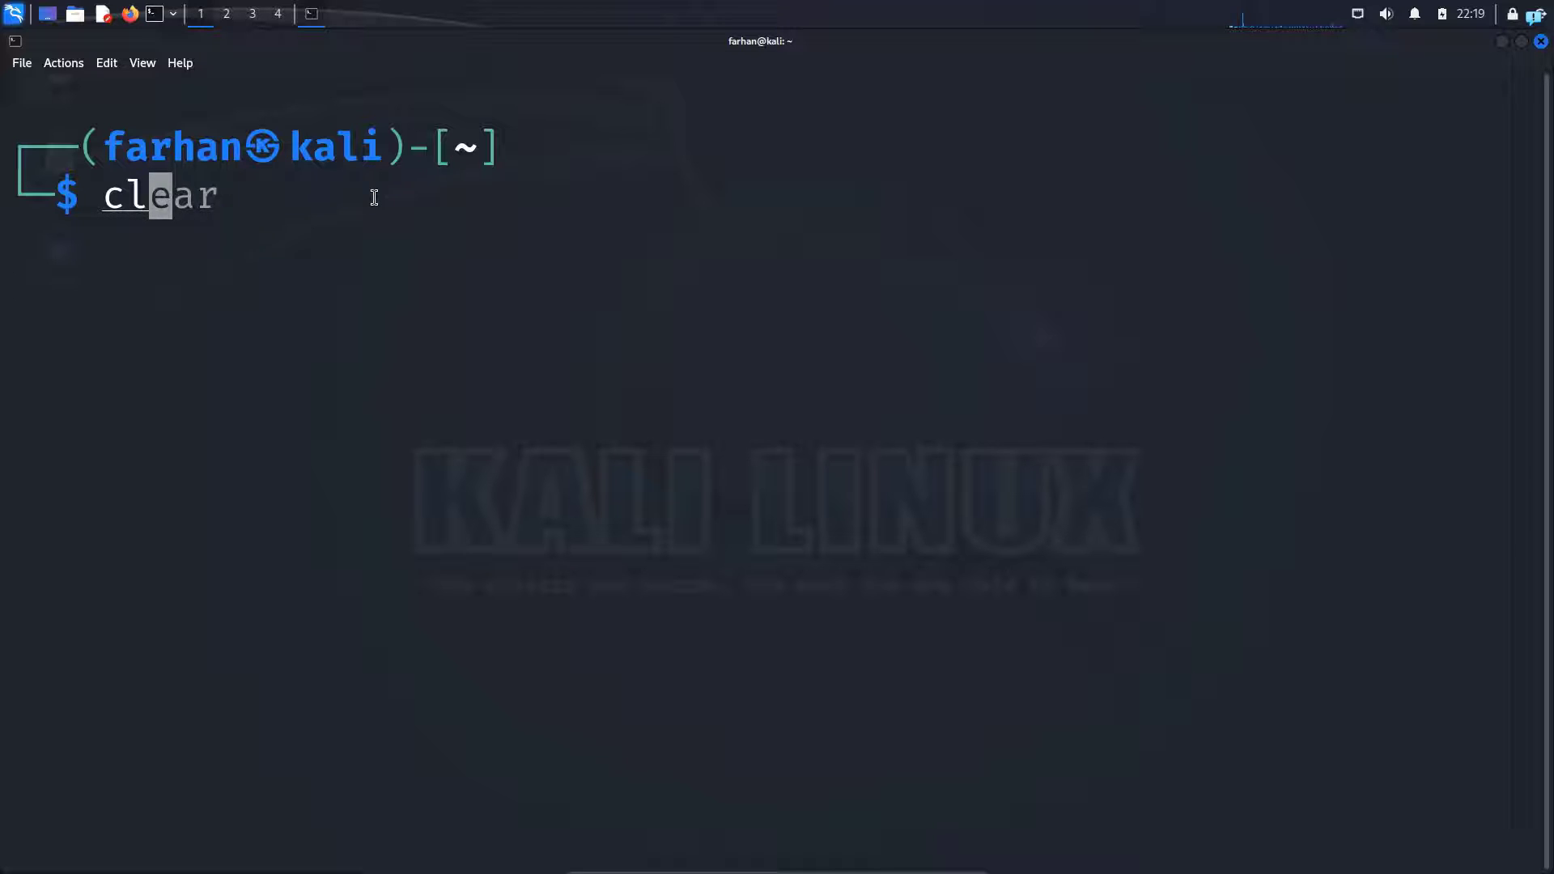
type("clamscan --version")
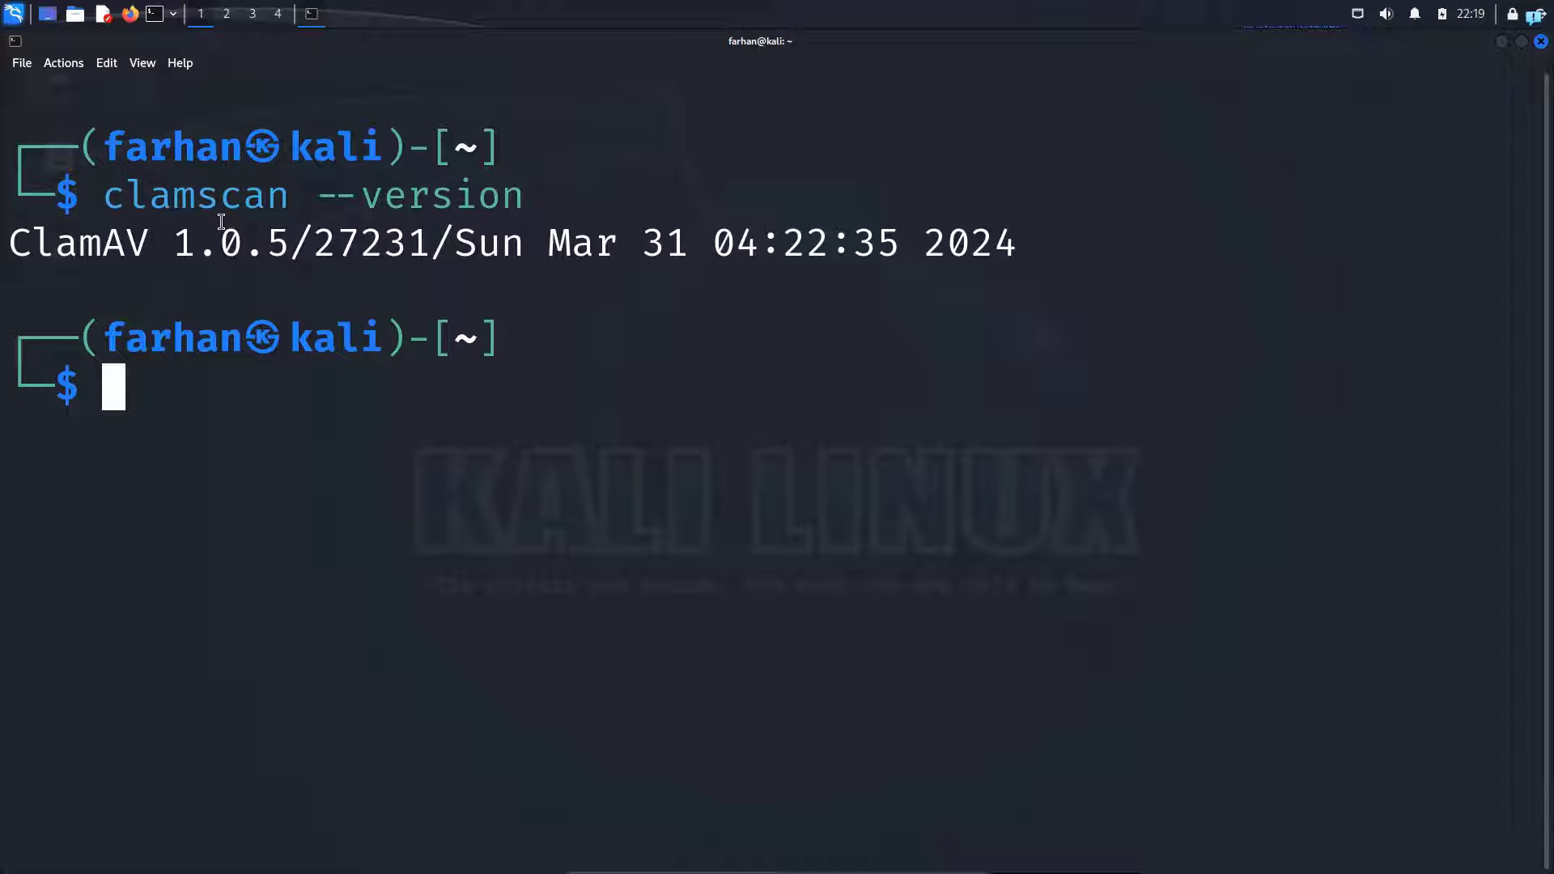
left_click_drag(218, 244, 784, 245)
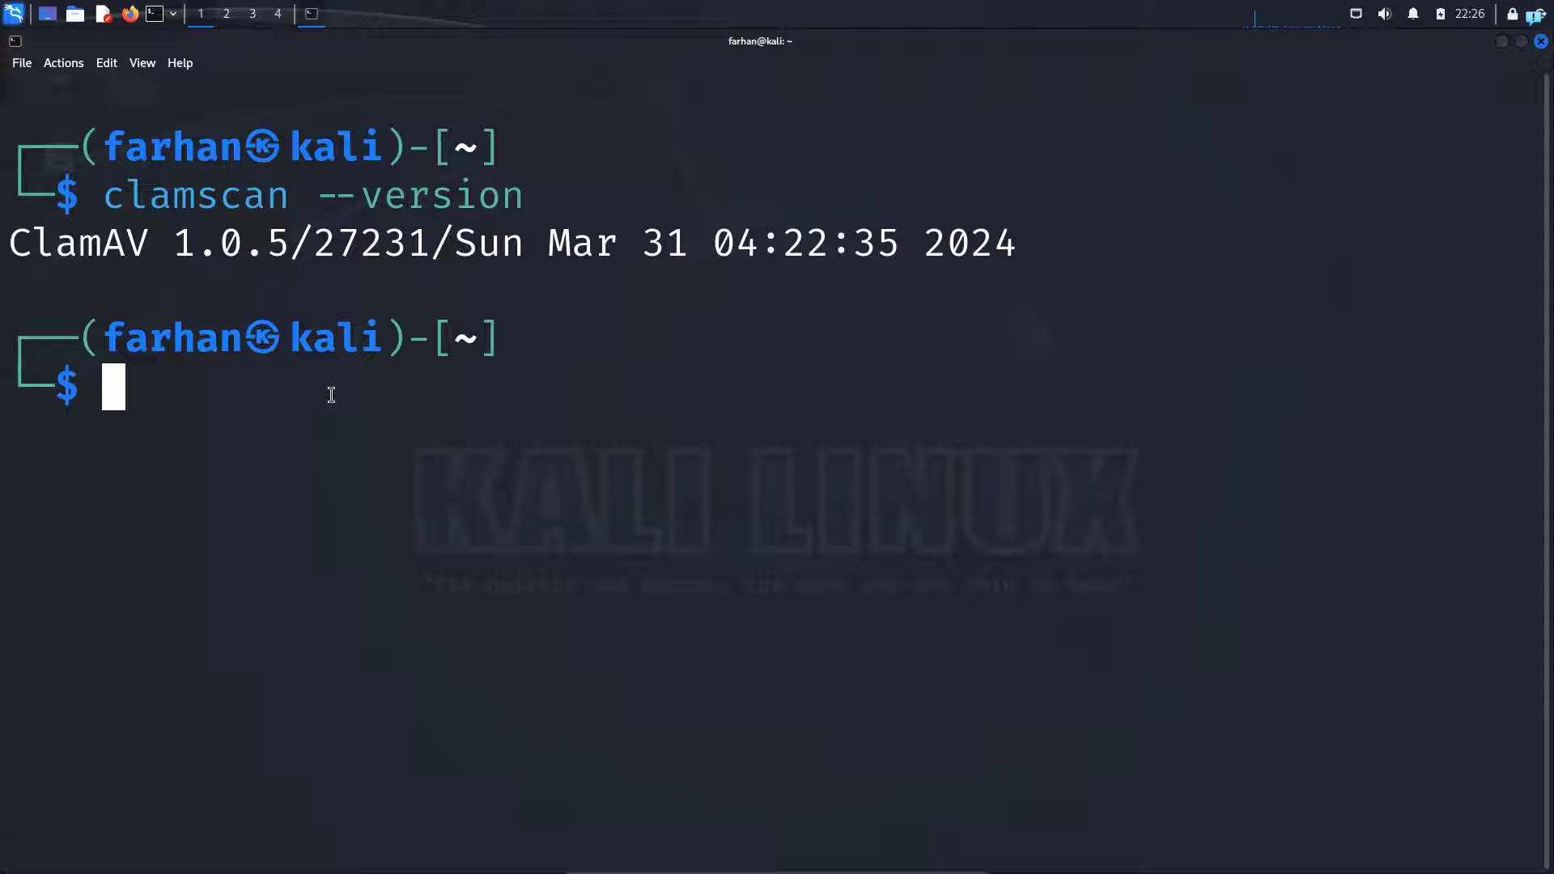
Step: Install the ClamTk package with sudo apt, confirm with Y, and clear the output
type("sudo apt install clamav-daemon")
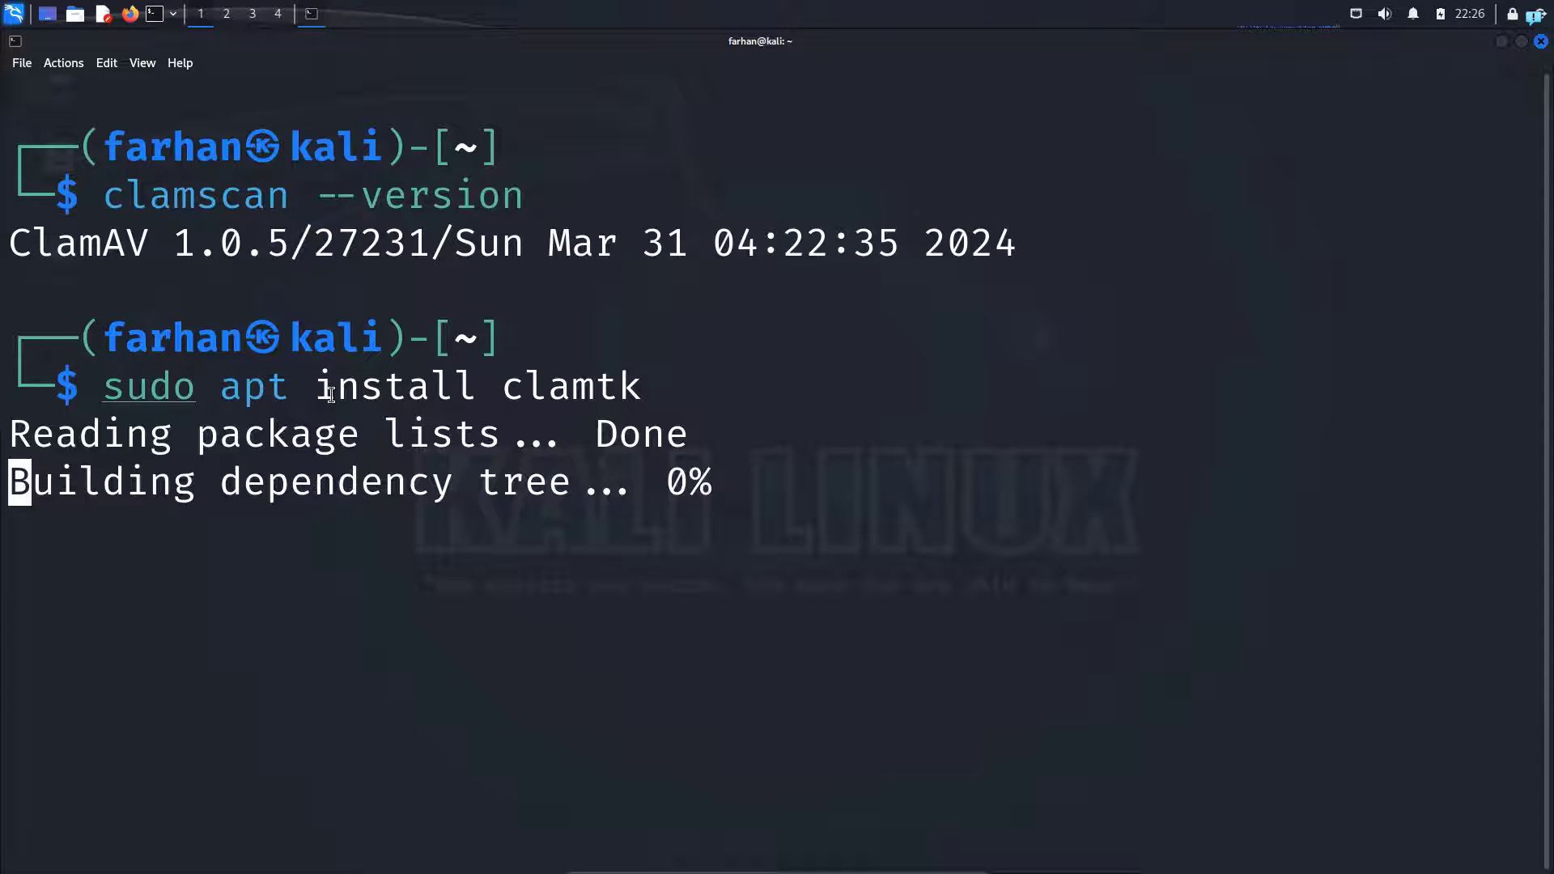
type("Y")
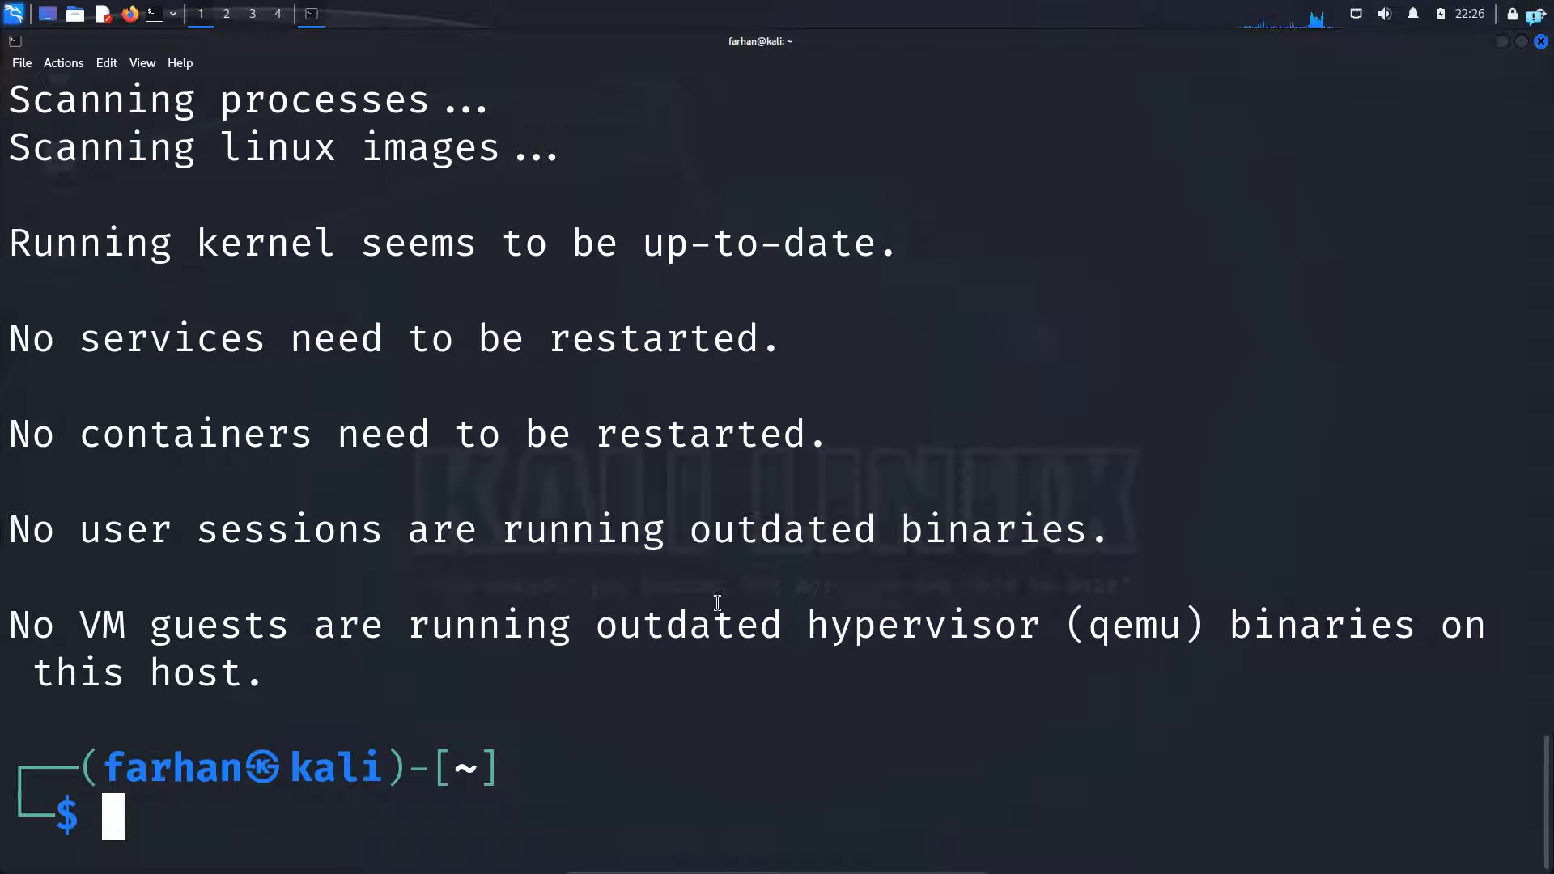
type("clear")
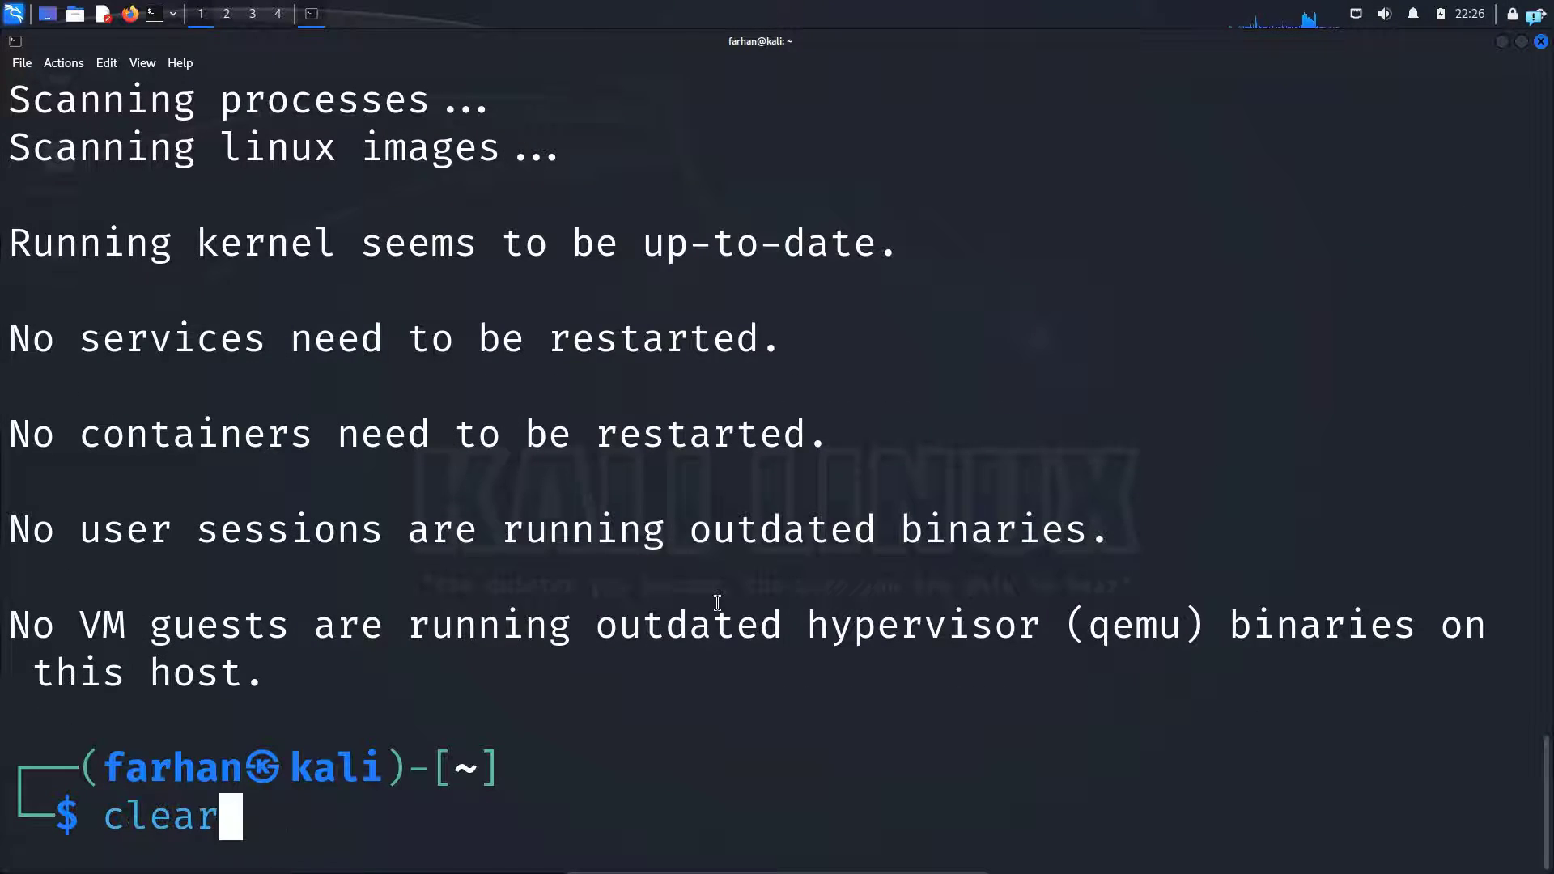
key("Return")
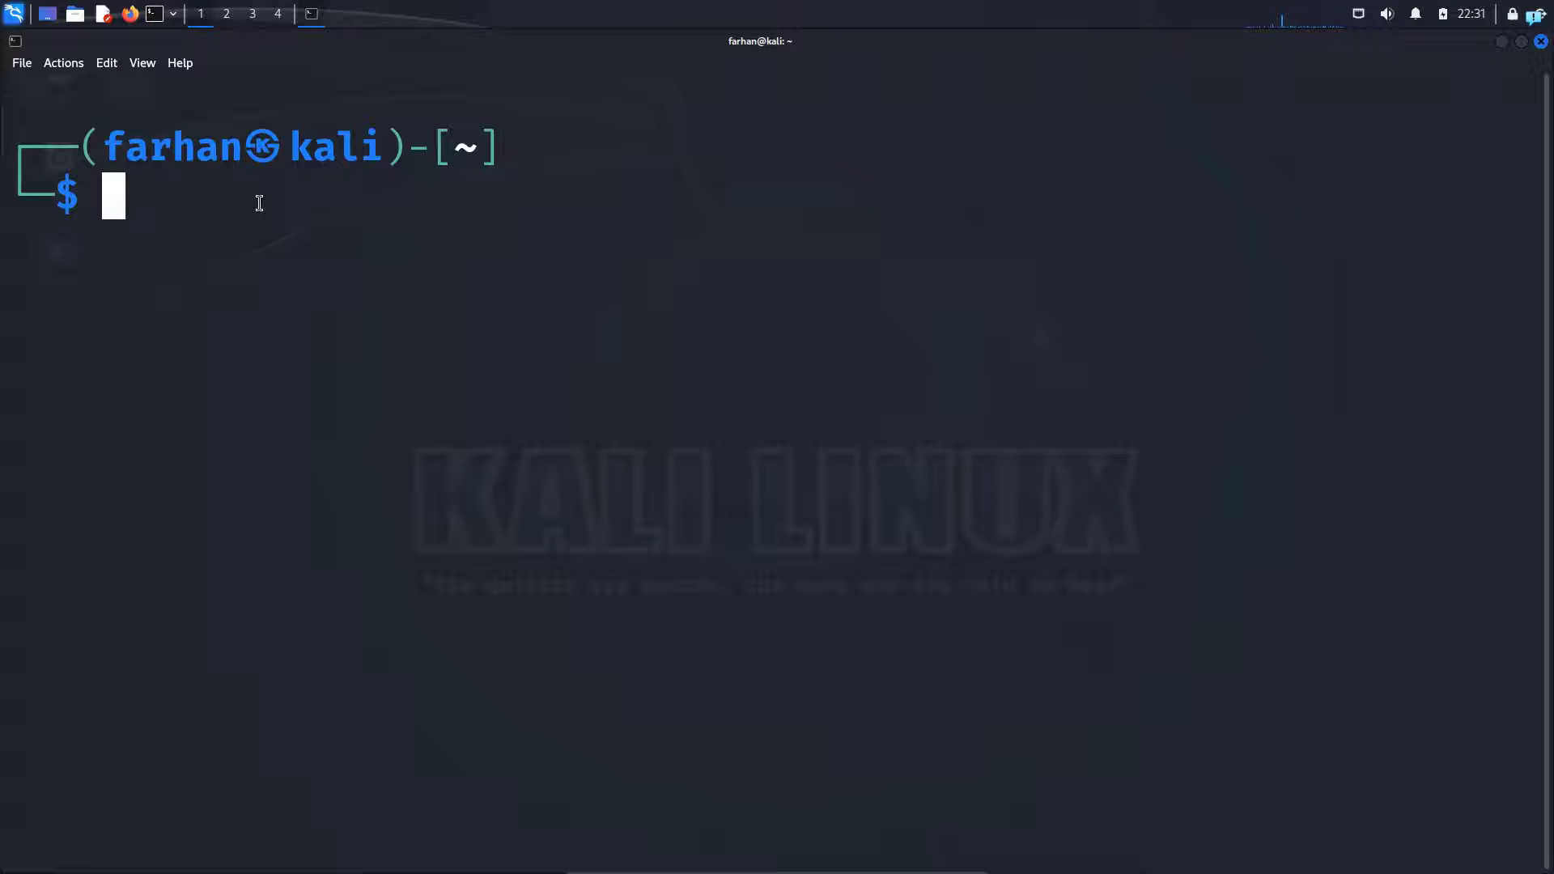
Step: Stop clamav-freshclam, run sudo freshclam, and highlight the daily.cvd up-to-date report
type("sudo apt install clamtk")
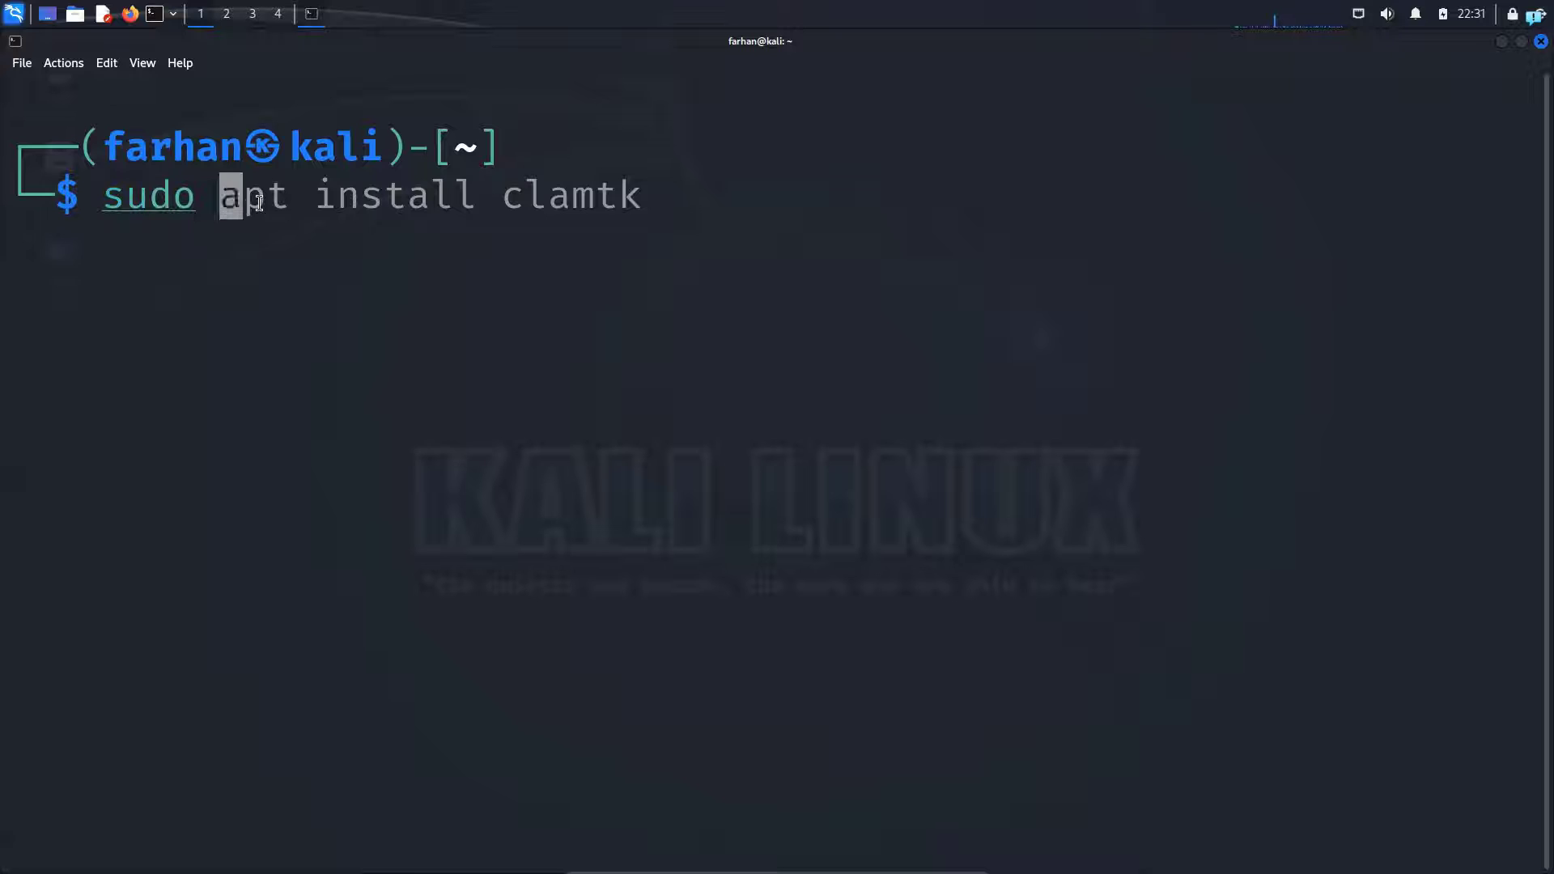
type("systemctl")
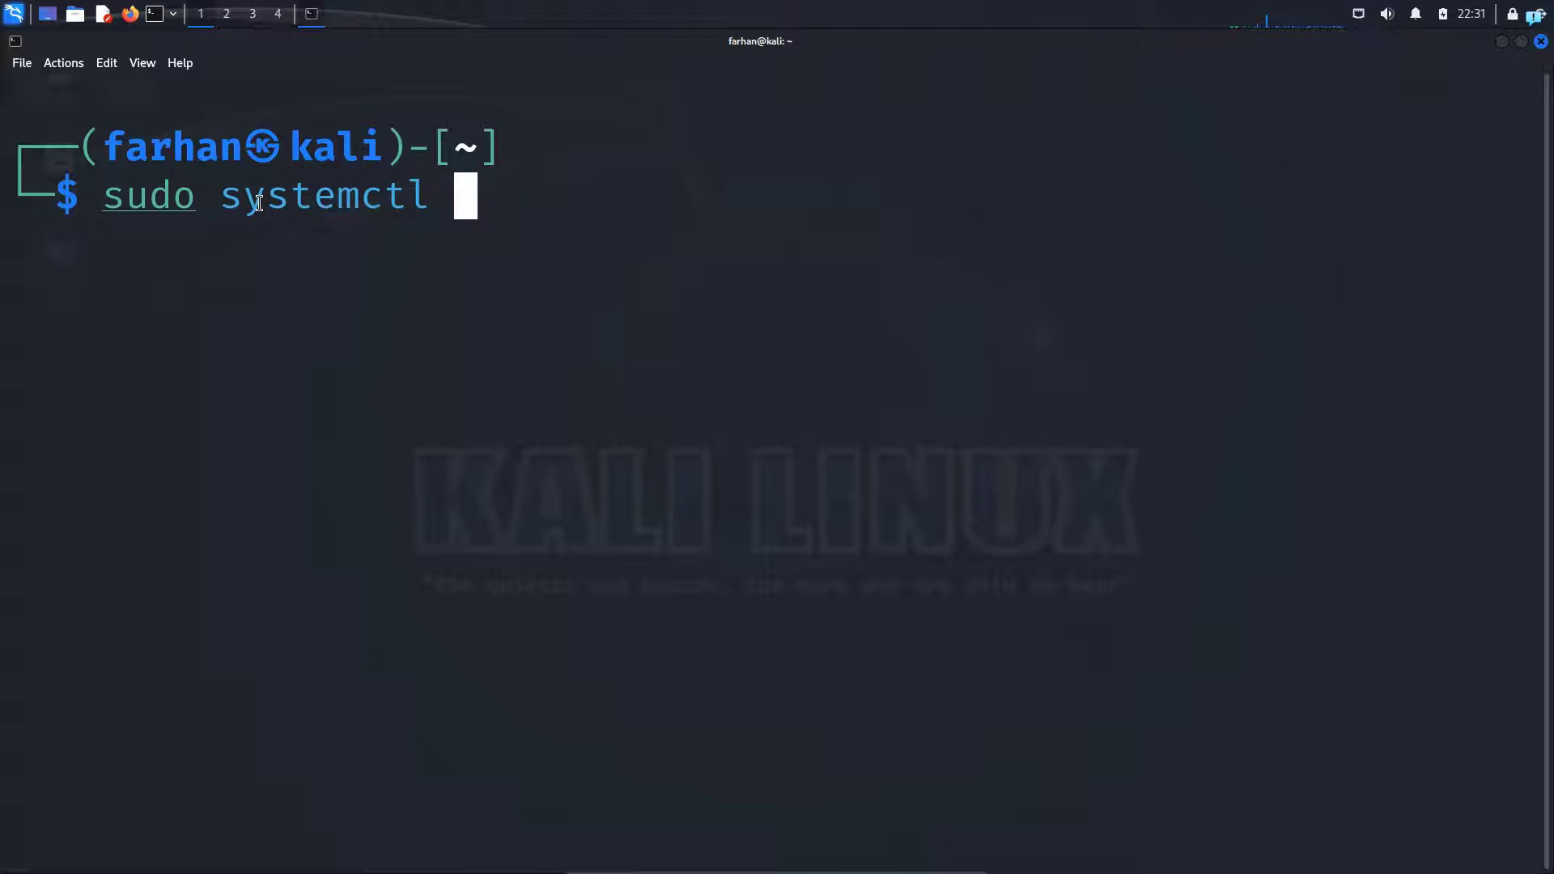
type("stop clamav")
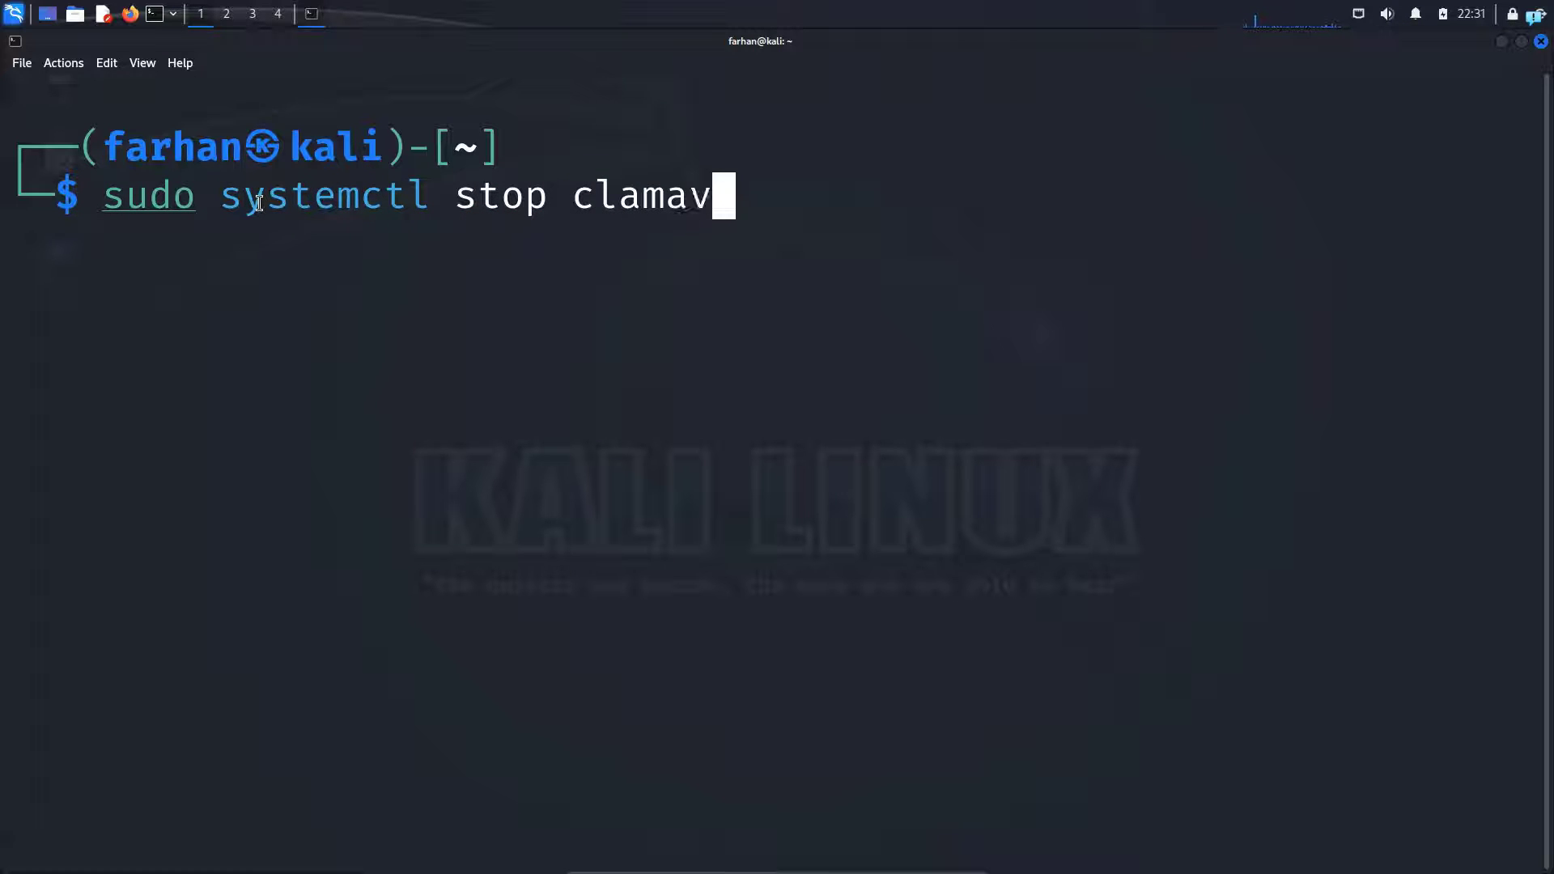
type("-freshclam")
type("sudo freshclam")
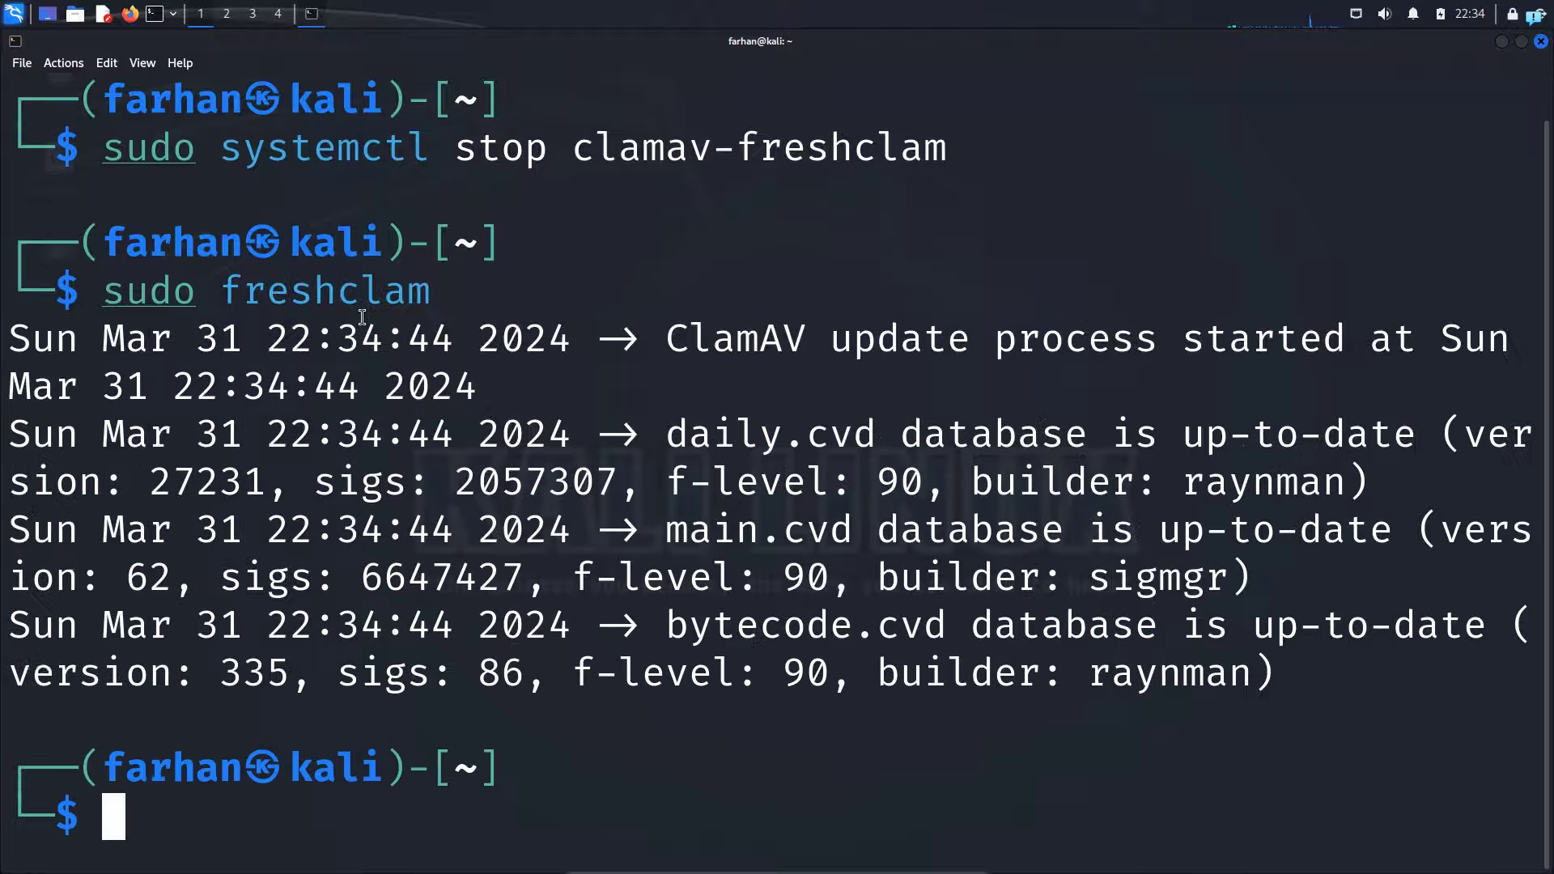
left_click_drag(822, 433, 1159, 481)
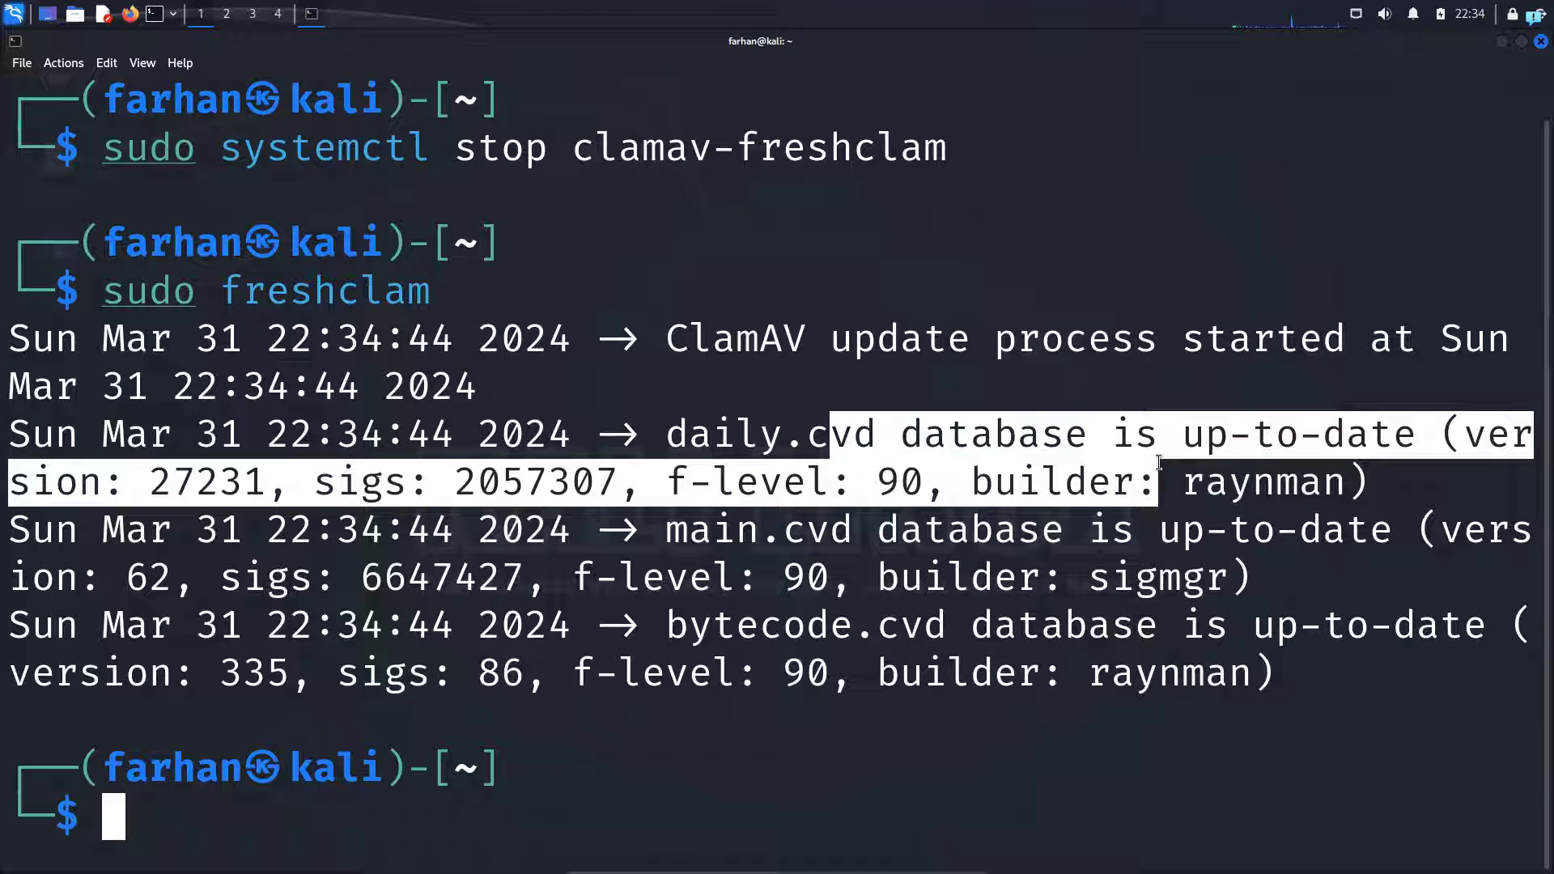
left_click(921, 515)
type("sudo systemctl start cl")
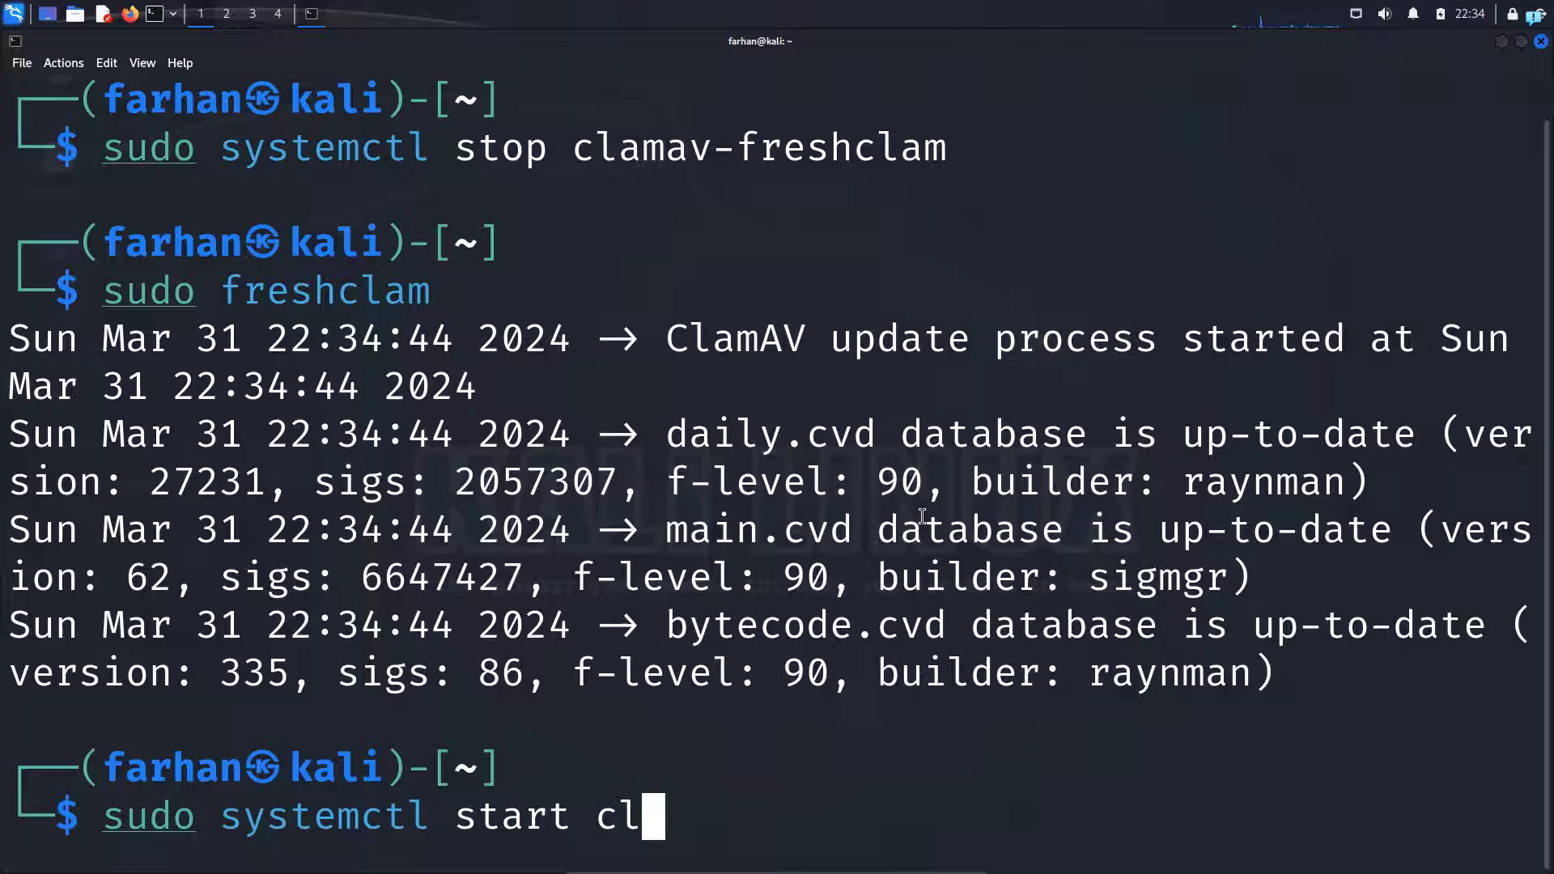
Step: Start the clamav-freshclam service again with systemctl and clear the terminal
type("amav-fe")
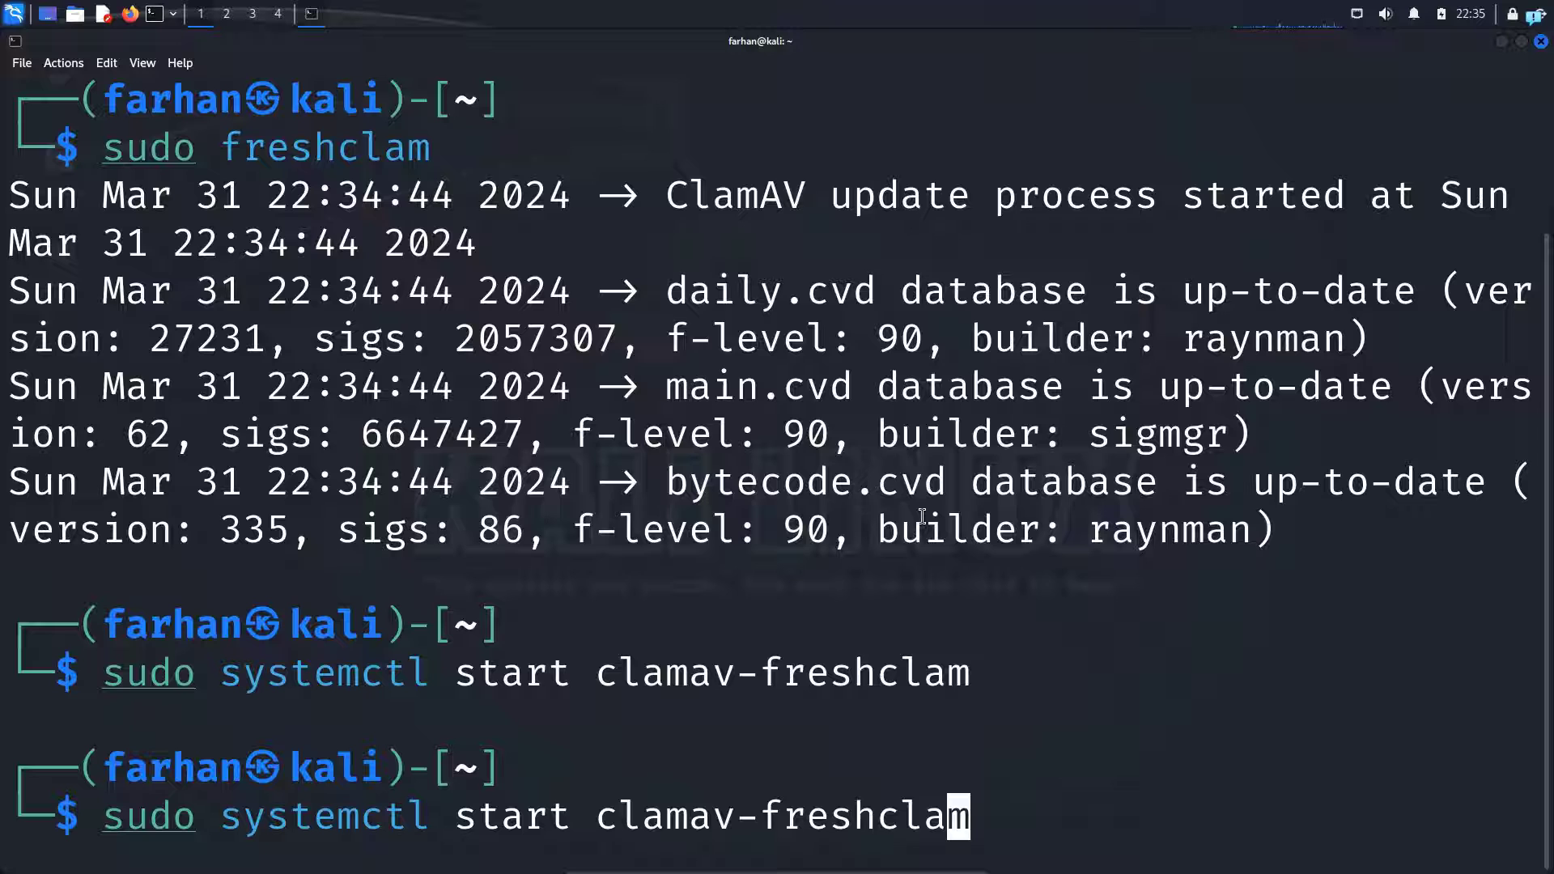
key("Enter")
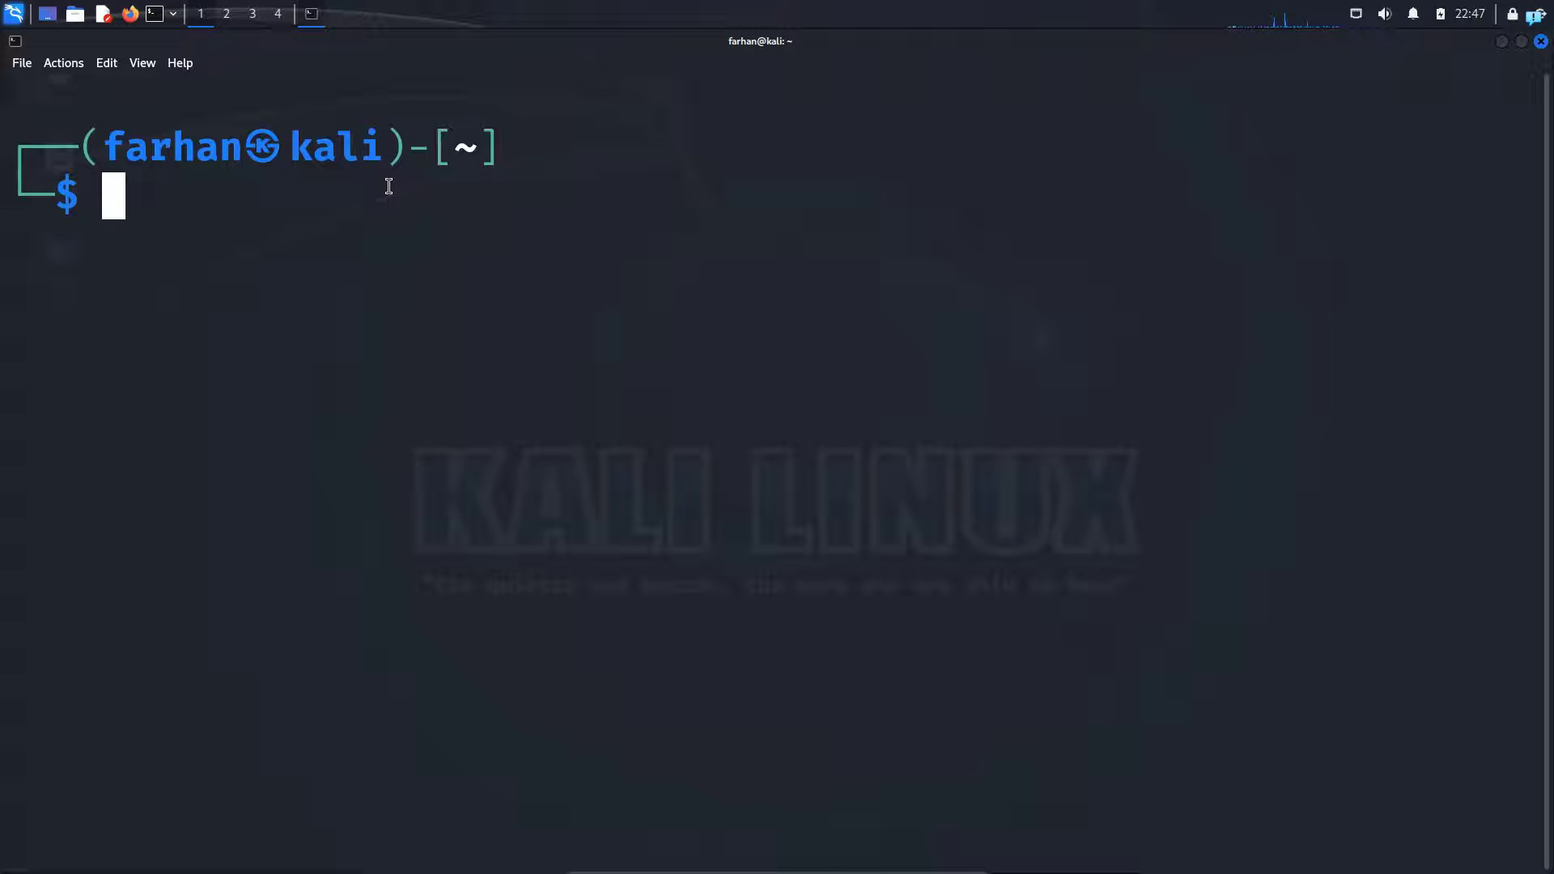
mouse_move(413, 220)
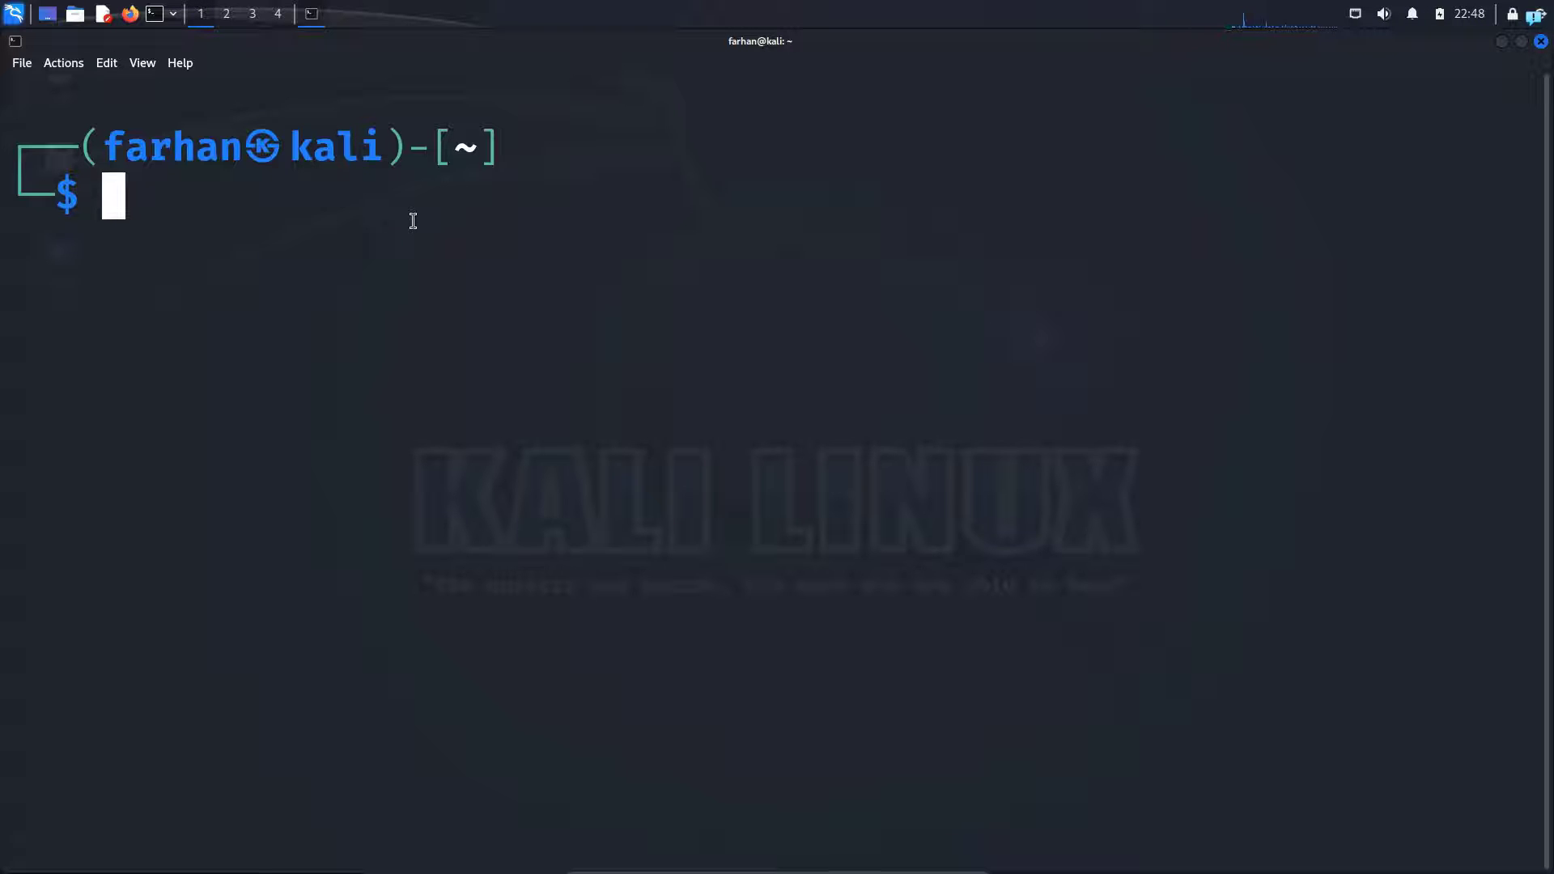
type("clamscan --version")
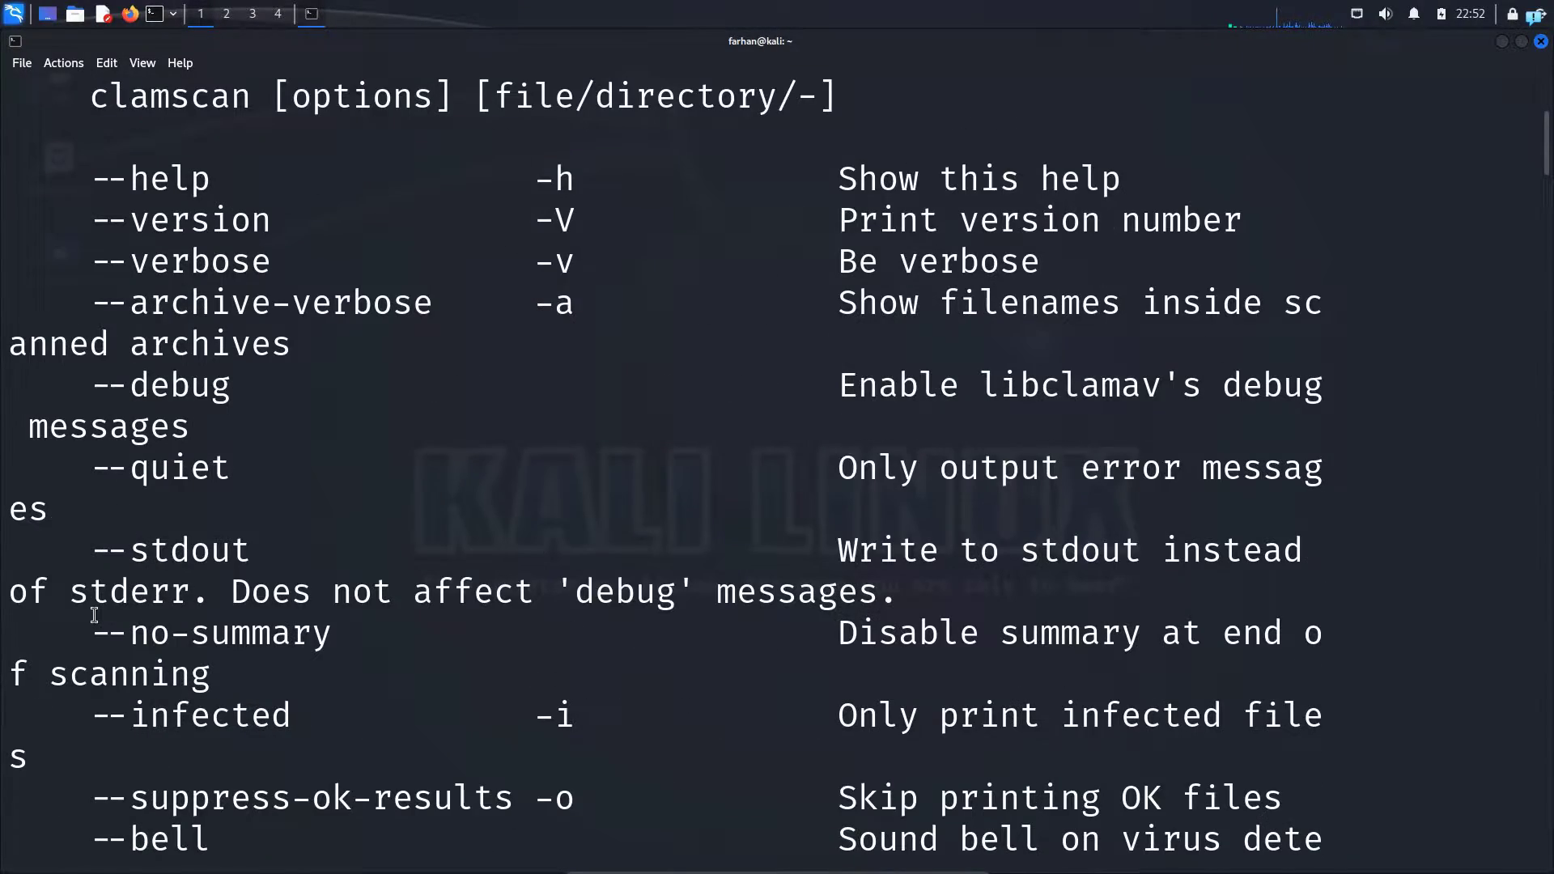
scroll("down", 3)
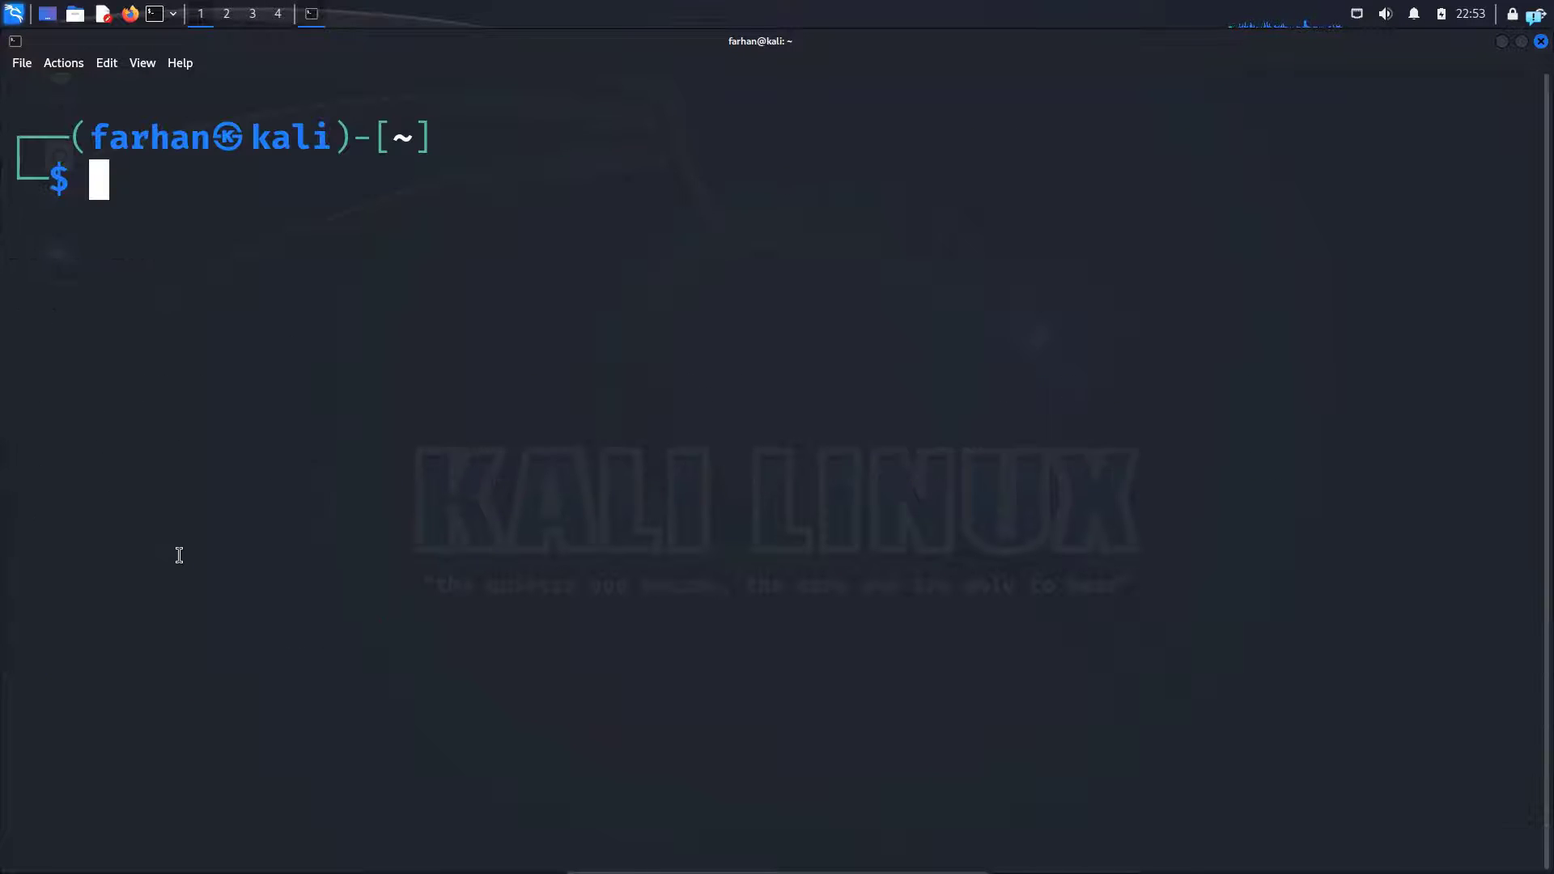
Step: Run sudo clamscan --infected --remove --recursive on ~/Desktop, reporting zero infected files
type("sudo clamscan --infected --remove --recursive ~/Desktop")
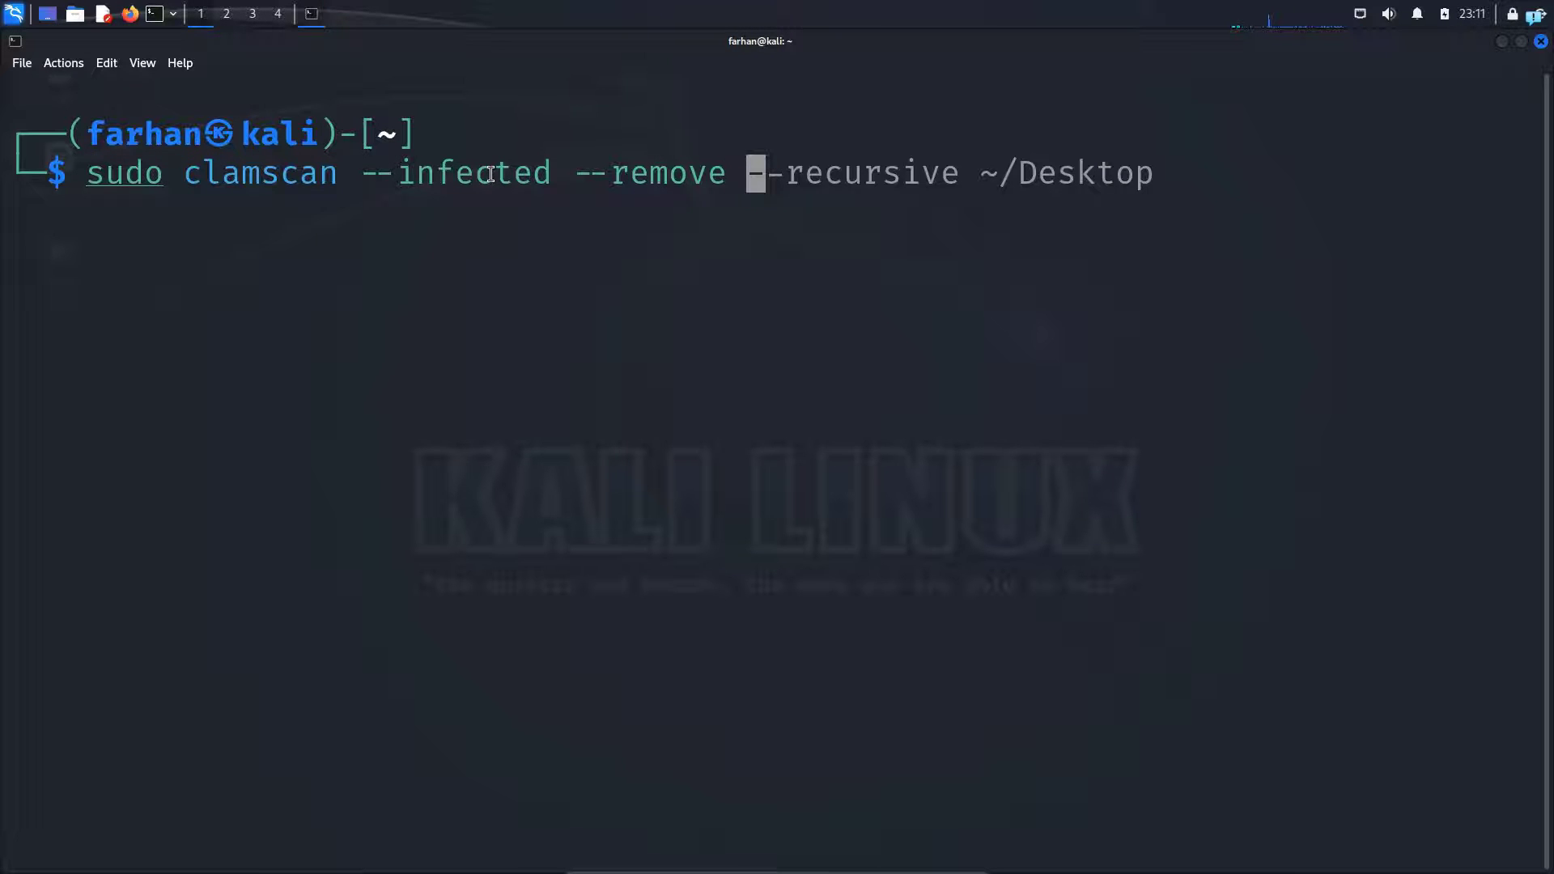
key("Right")
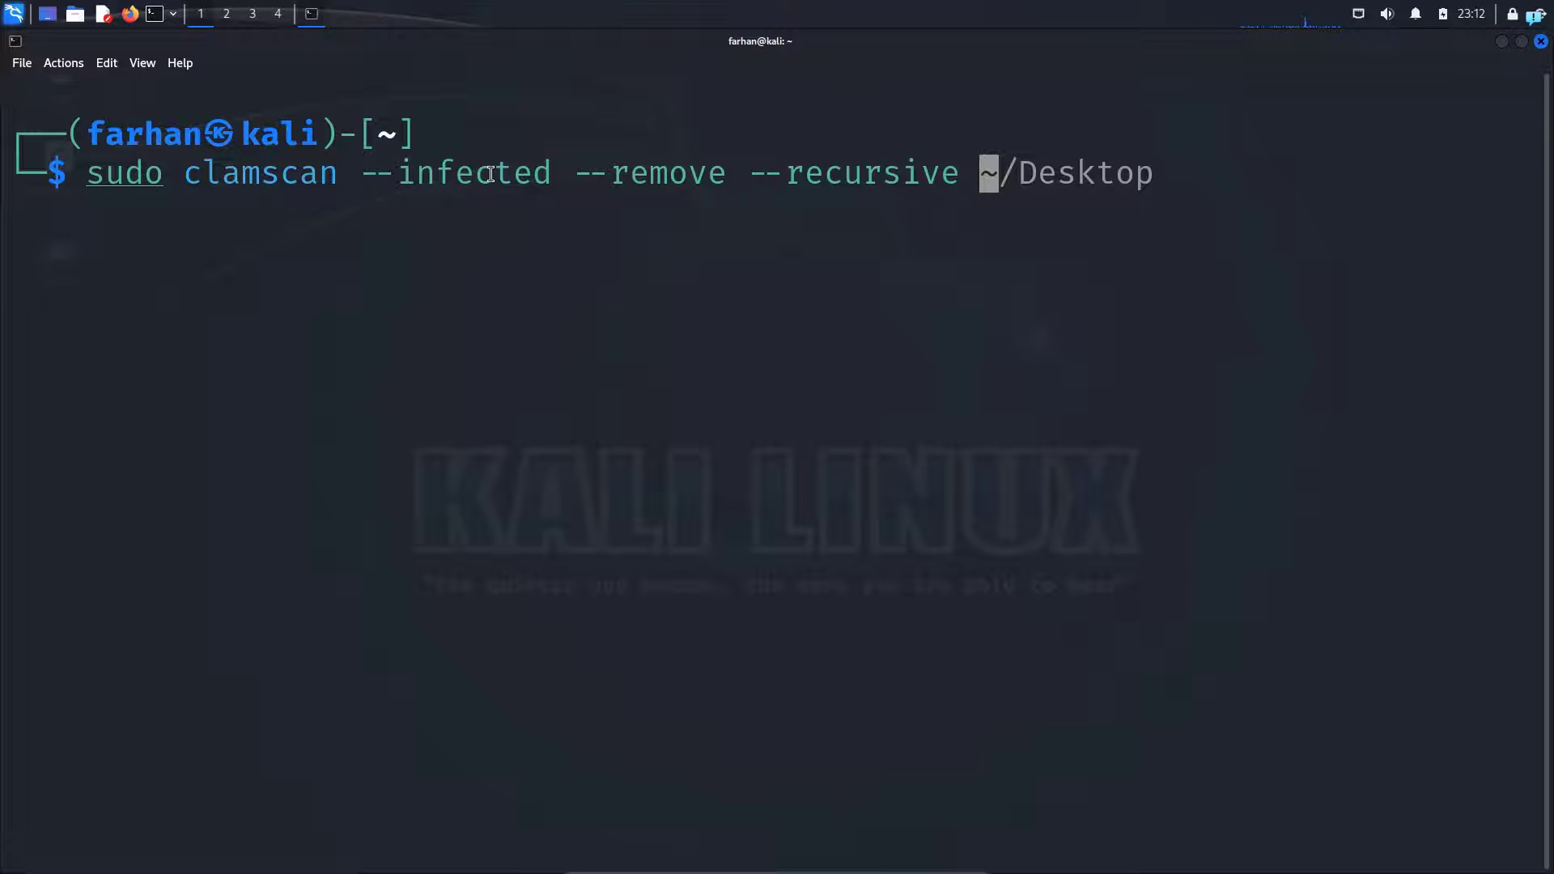
key("Tab")
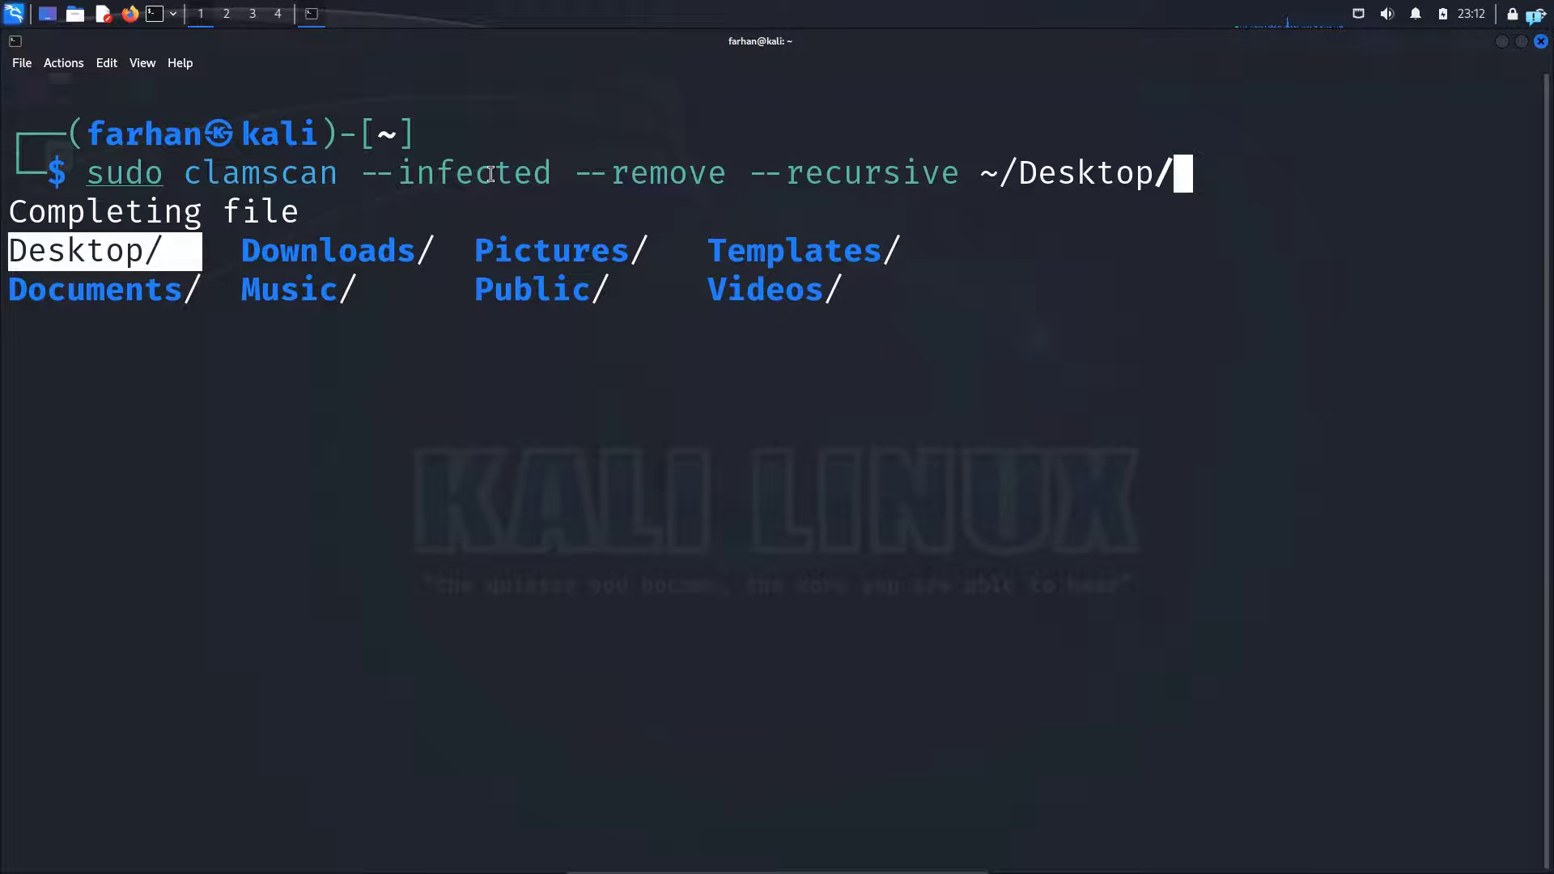
key("Enter")
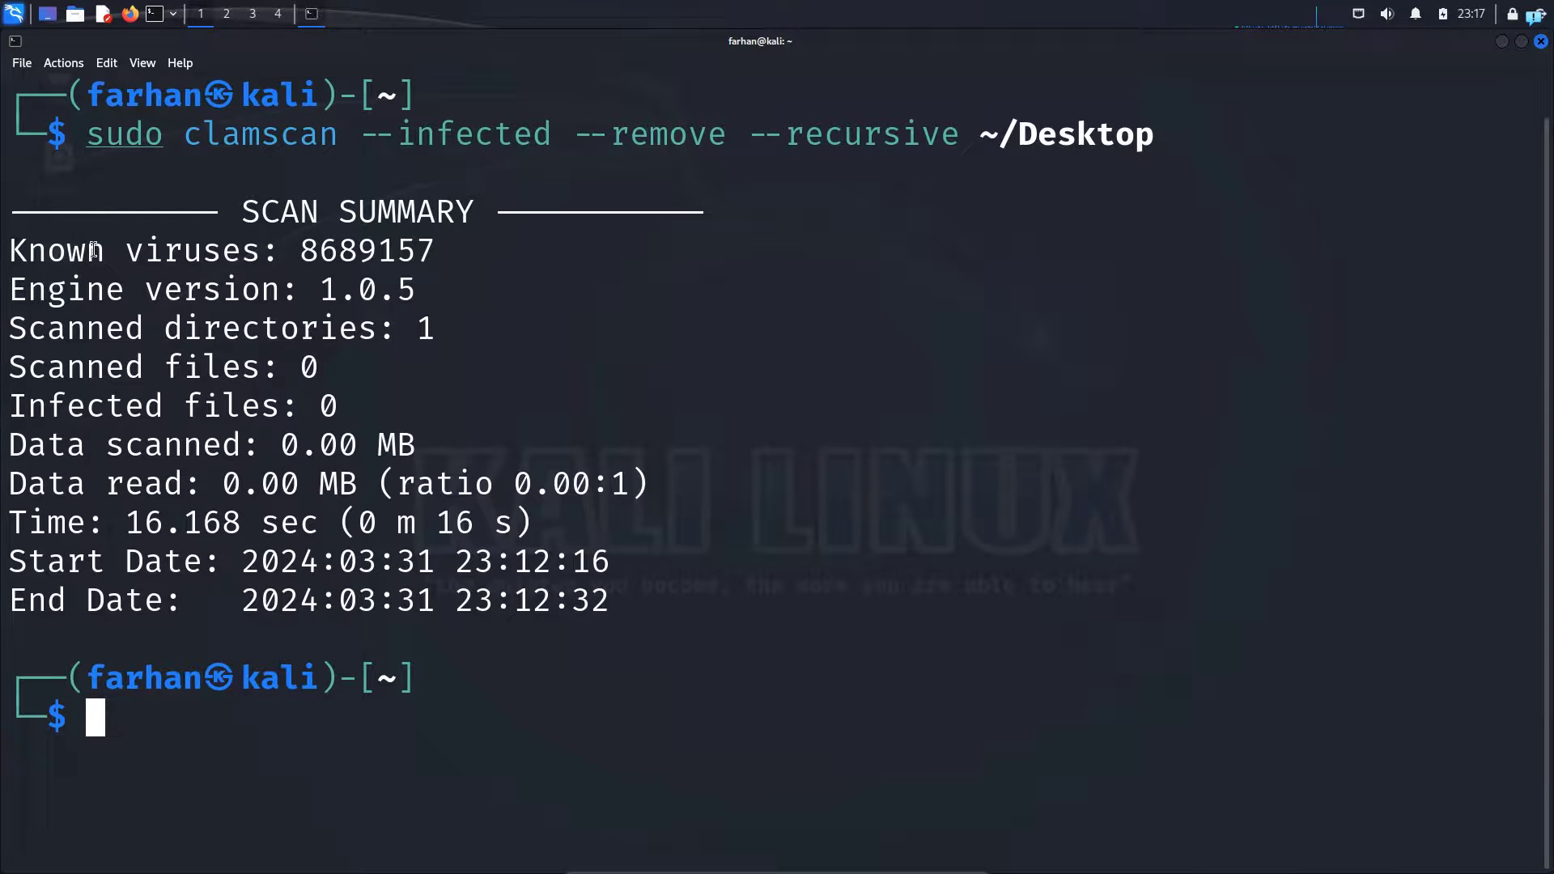
left_click_drag(90, 251, 356, 251)
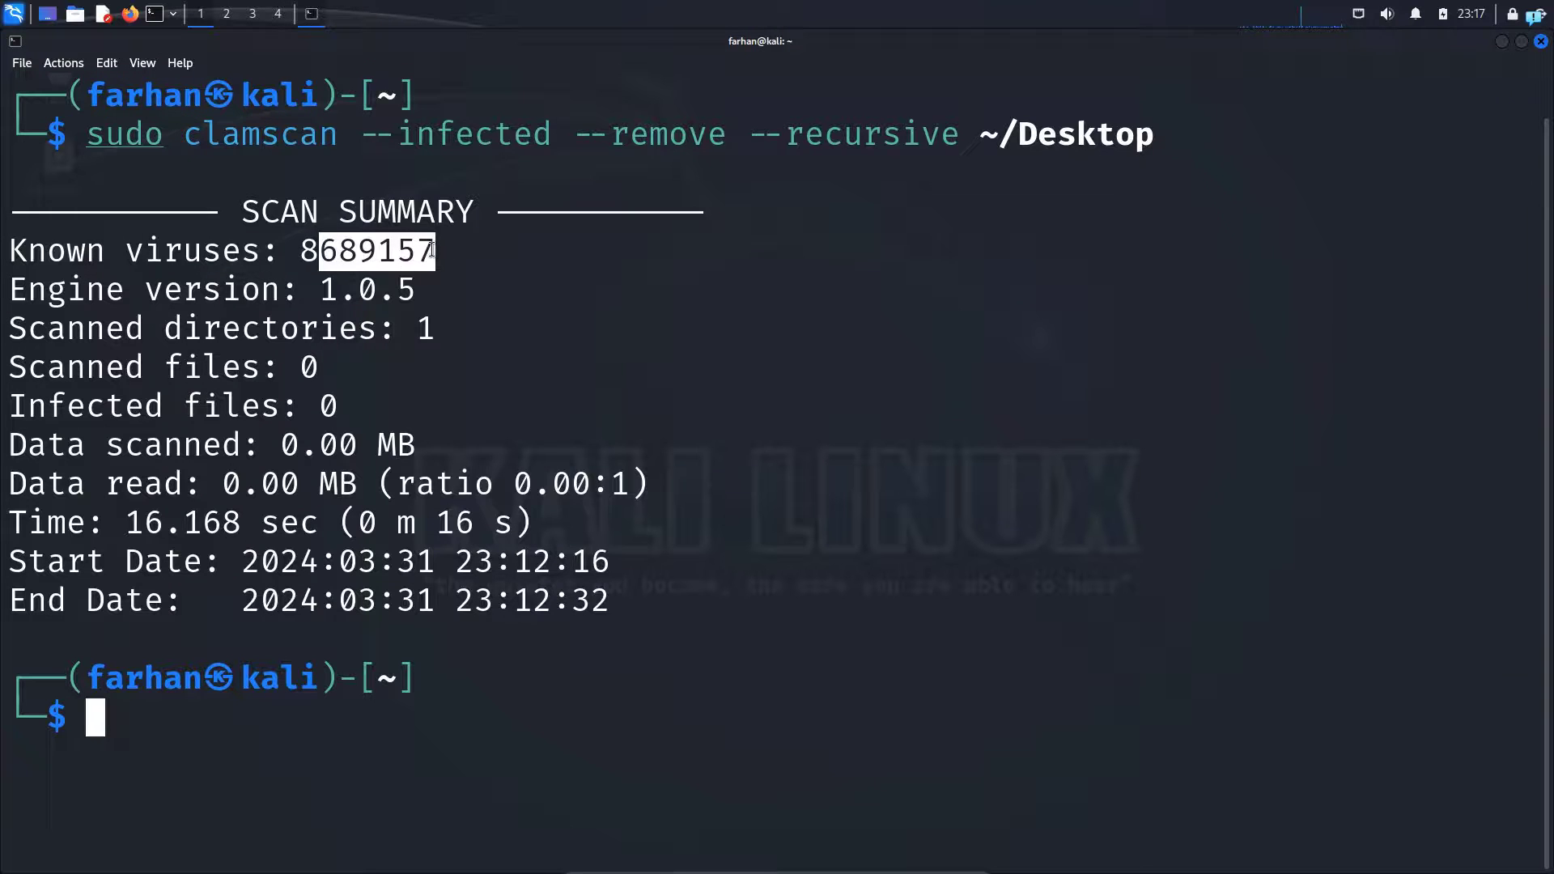
mouse_move(185, 388)
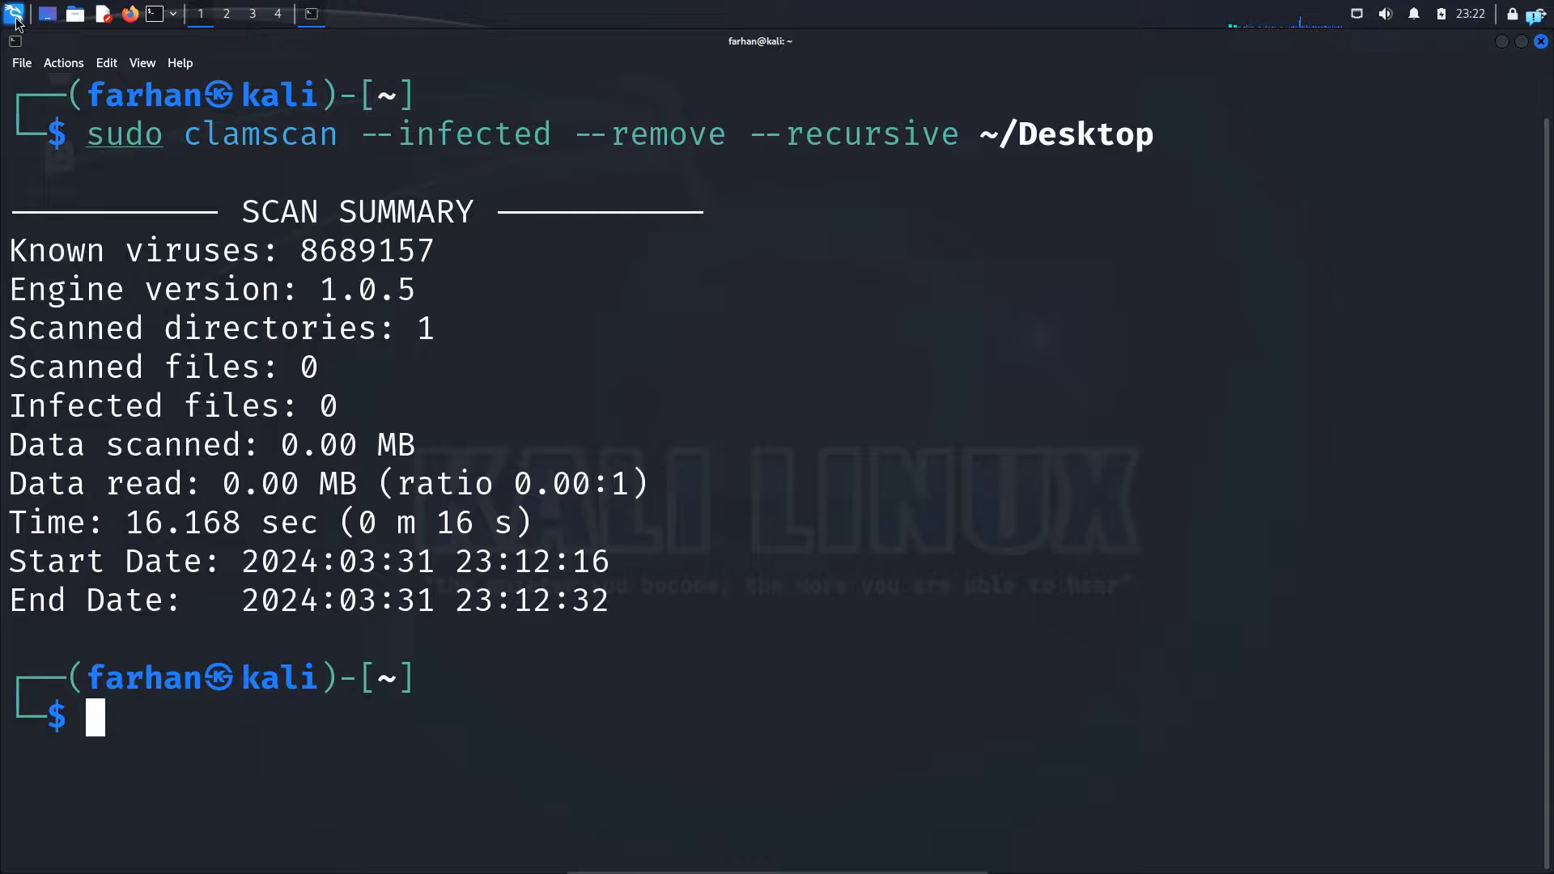
Step: Launch ClamTk from the Applications menu by searching 'clamTK'
left_click(18, 14)
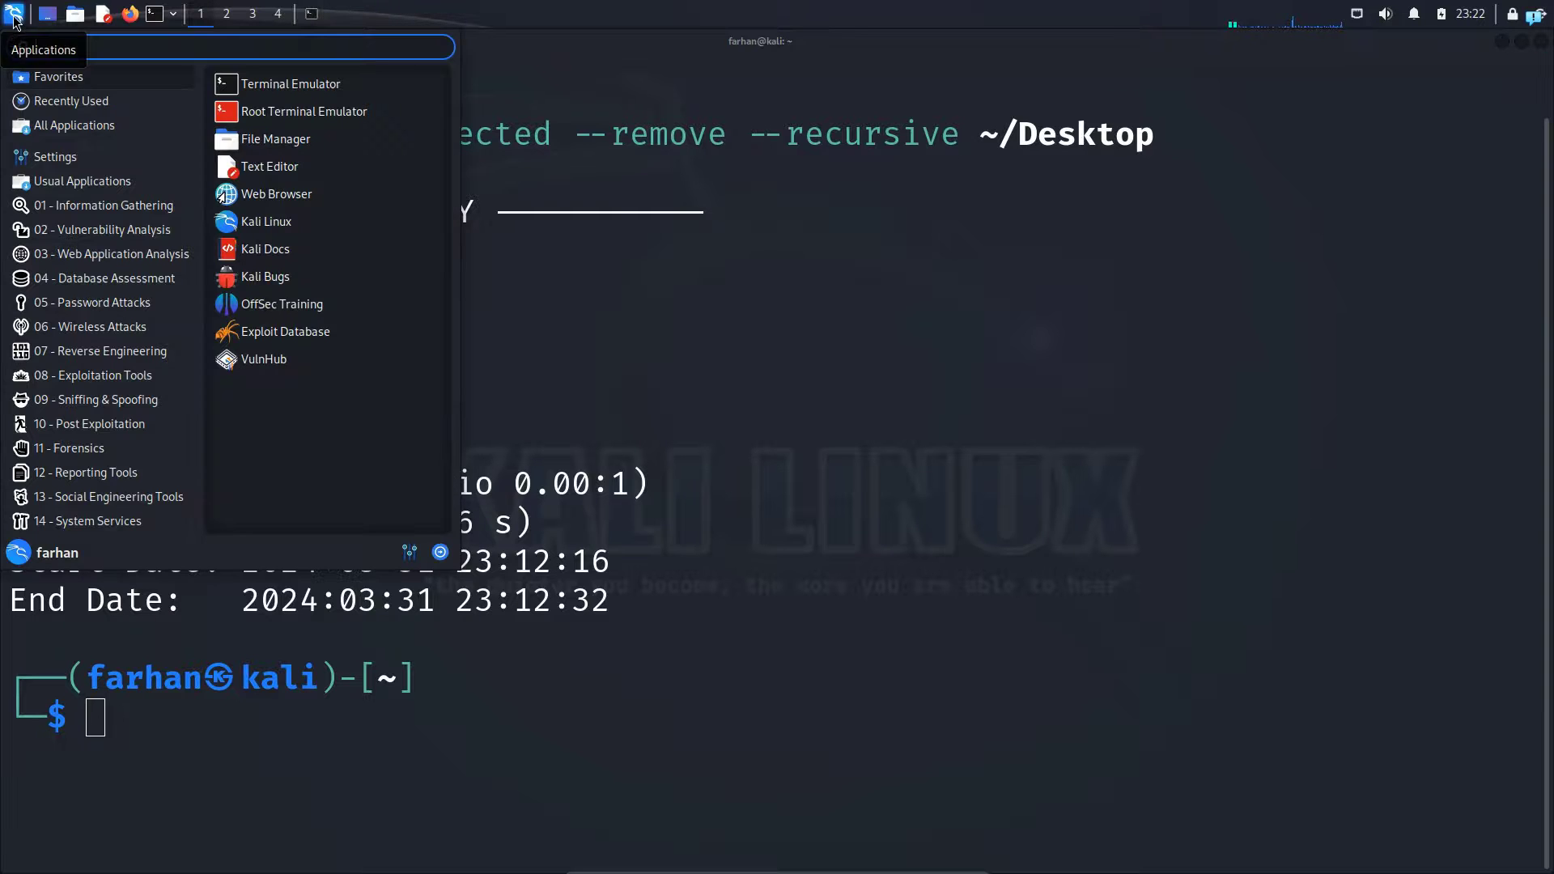
type("clamT")
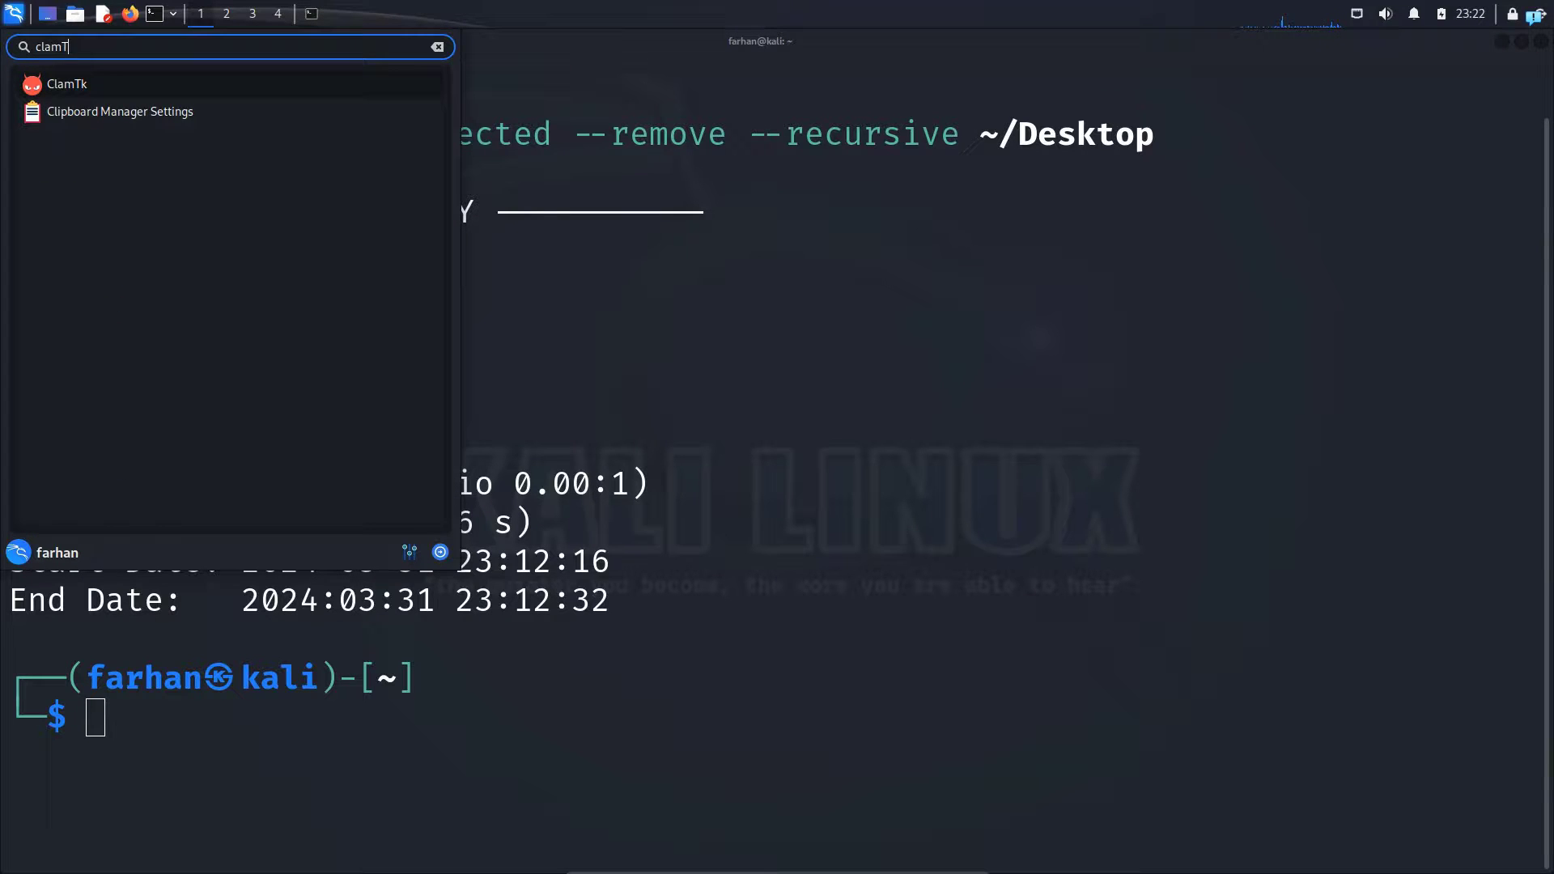
type("K")
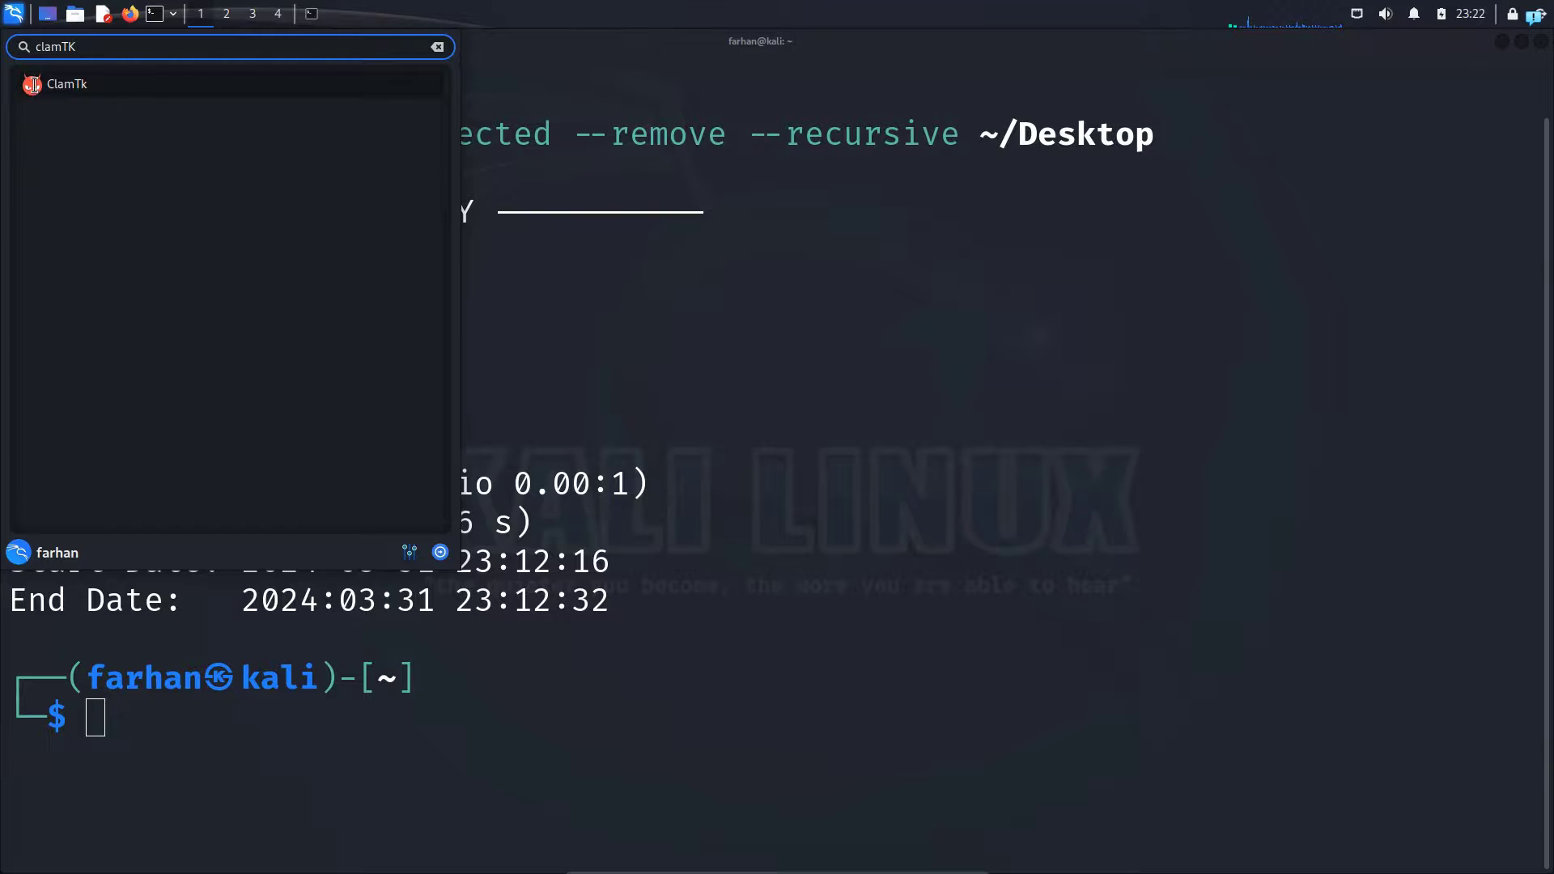
left_click(63, 84)
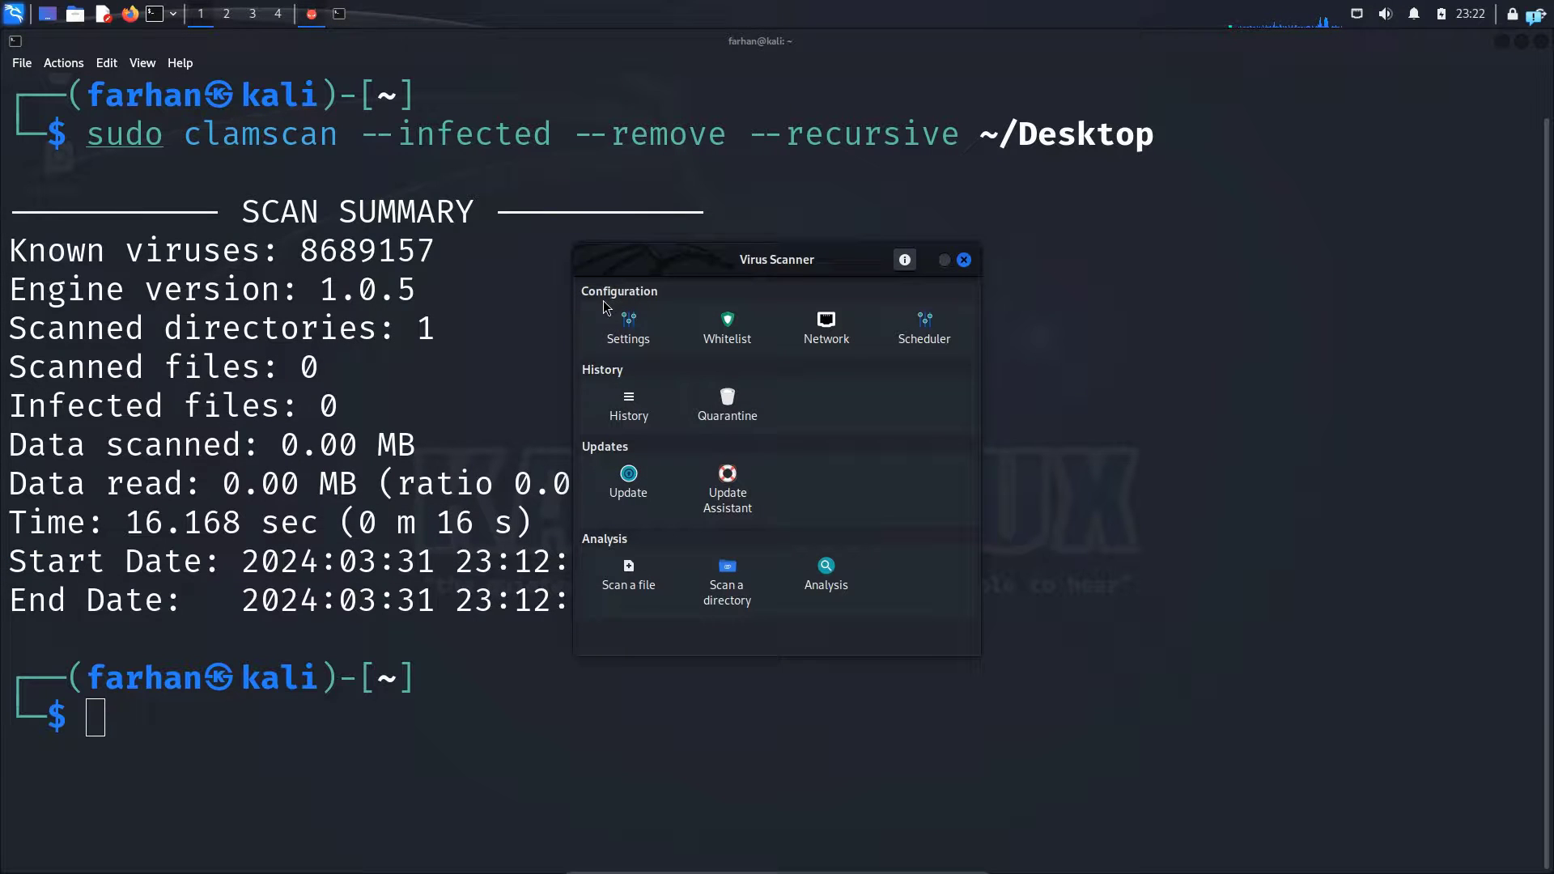
mouse_move(583, 552)
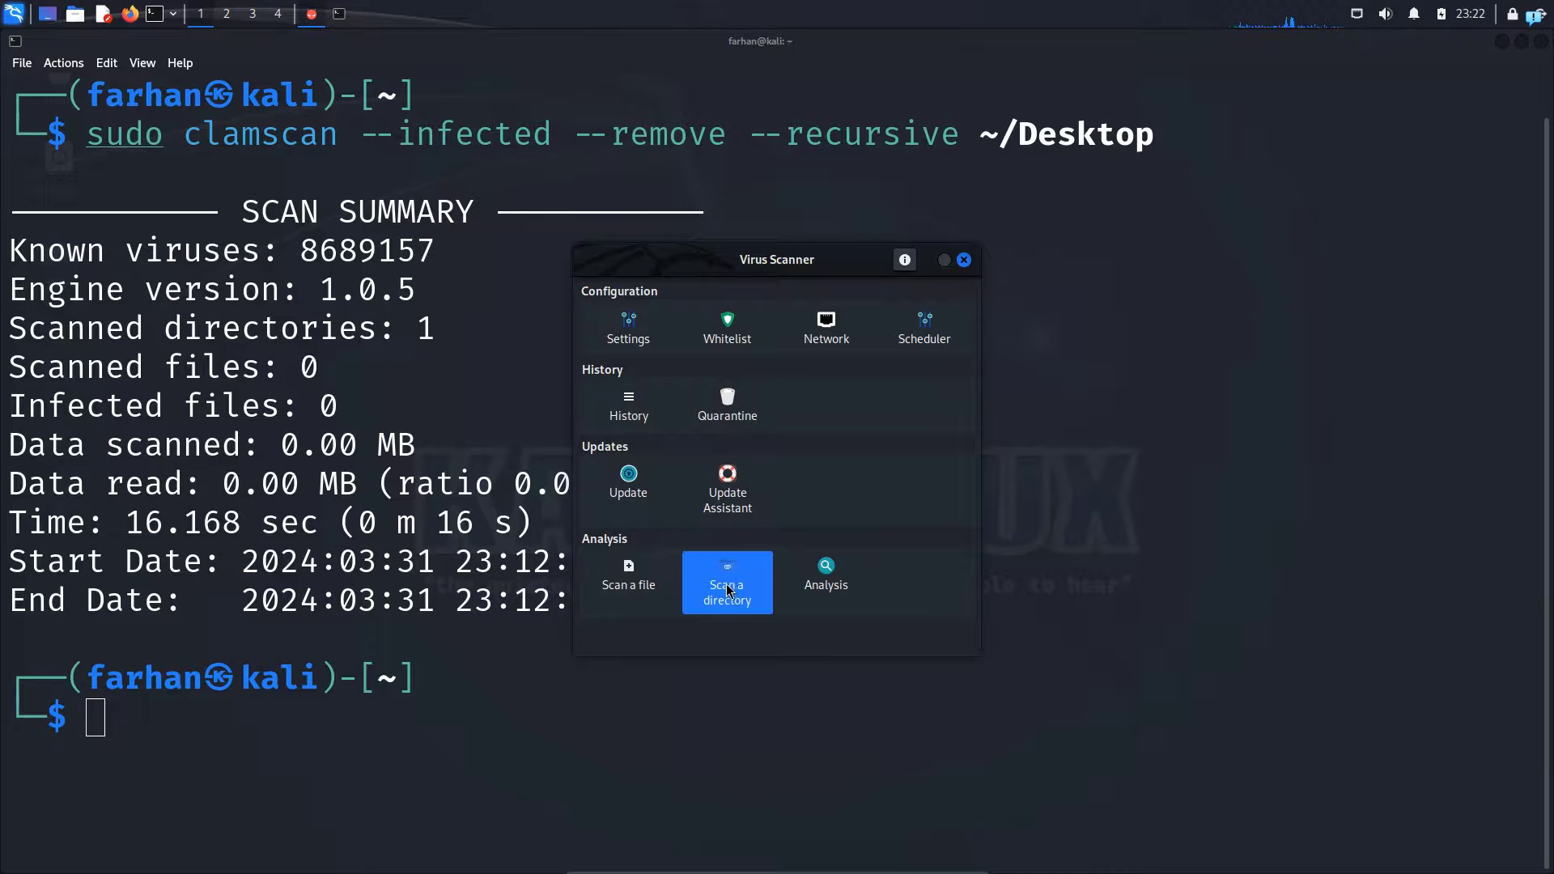
Step: Scan a directory in ClamTk, finding zero possible threats, and close the completion notice
left_click(727, 583)
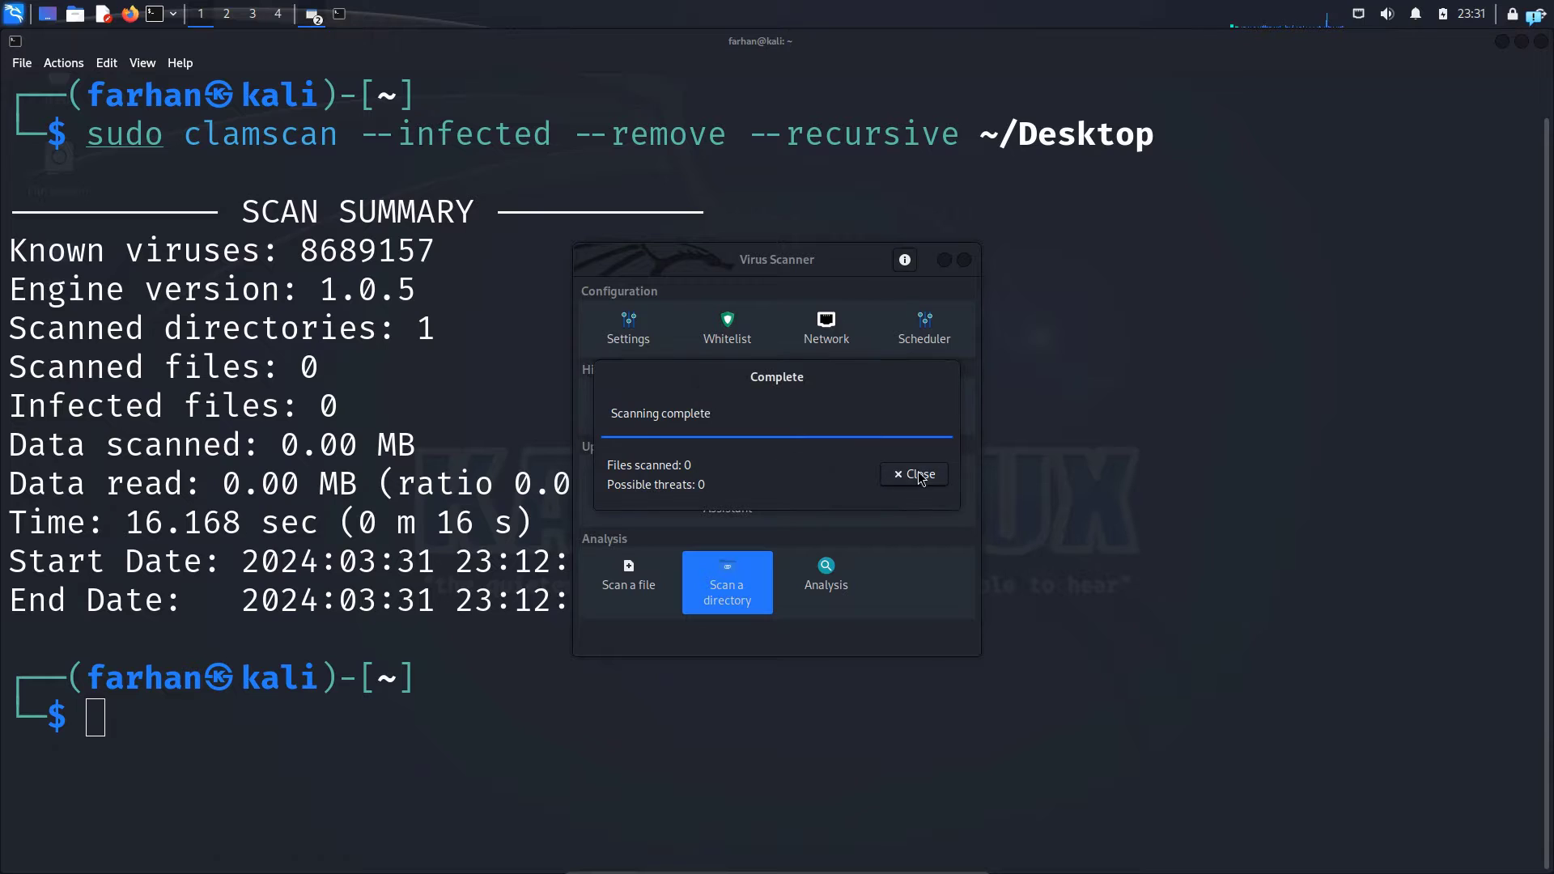
left_click(913, 474)
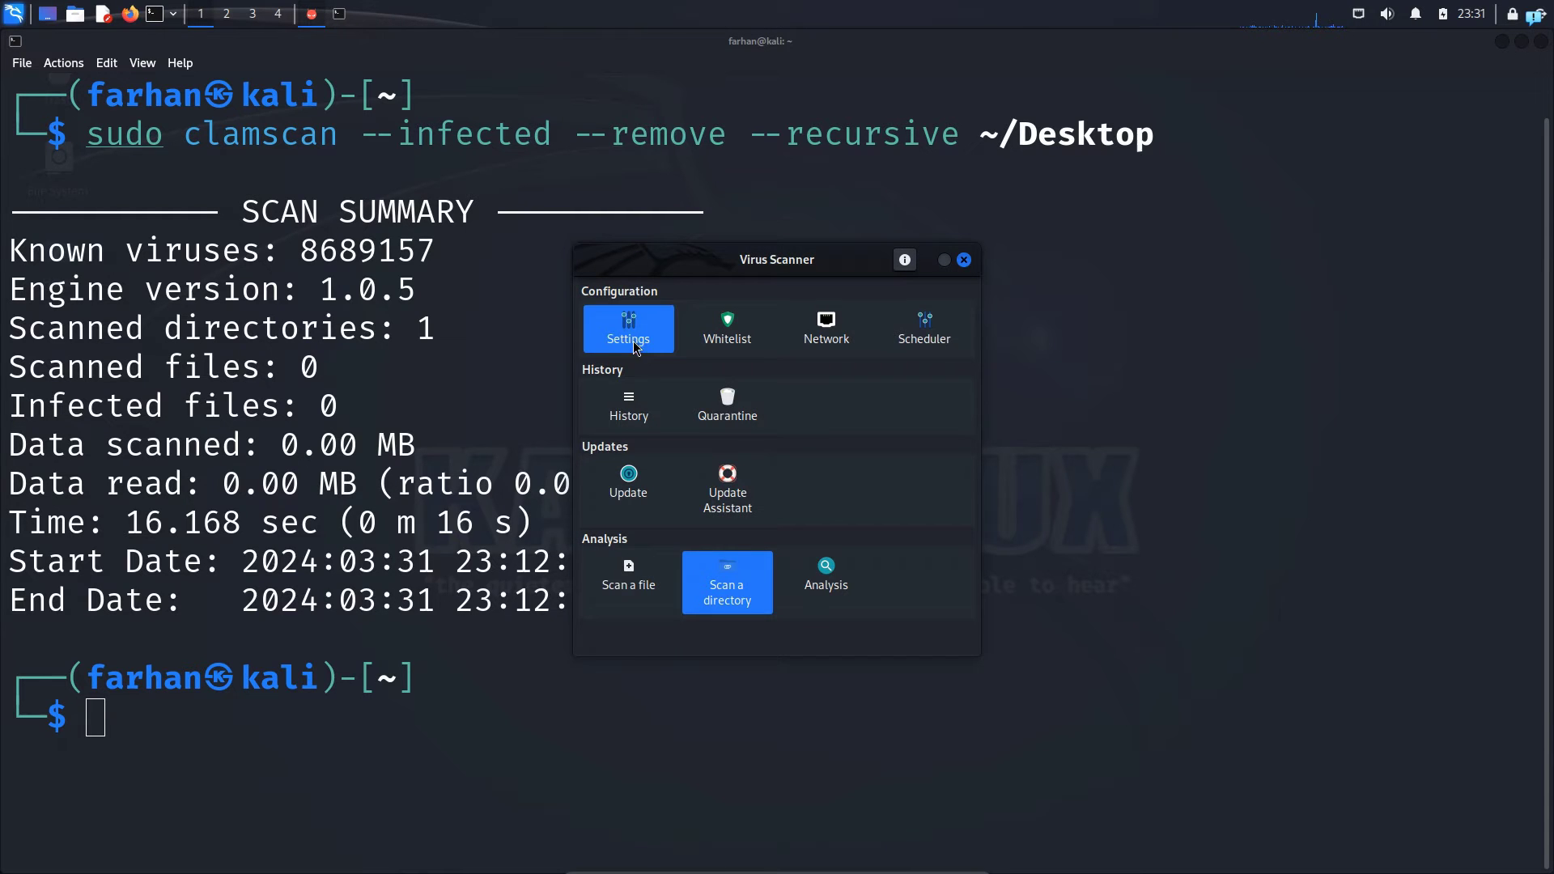
Step: Enable 'Scan files larger than 20 MB' in ClamTk Settings and return to the main panel
left_click(629, 329)
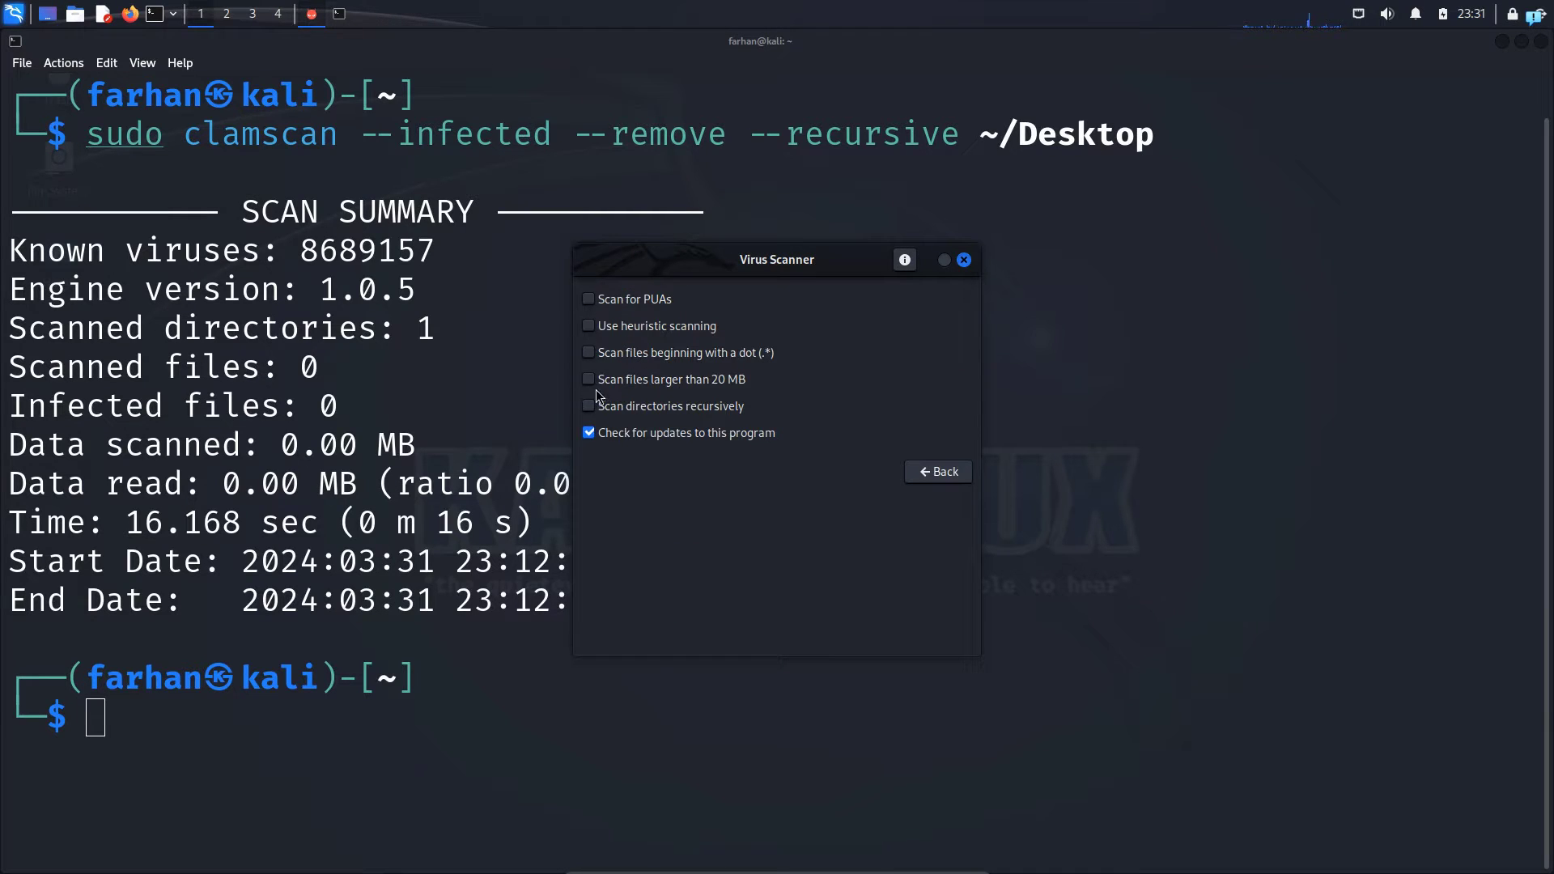
left_click(588, 379)
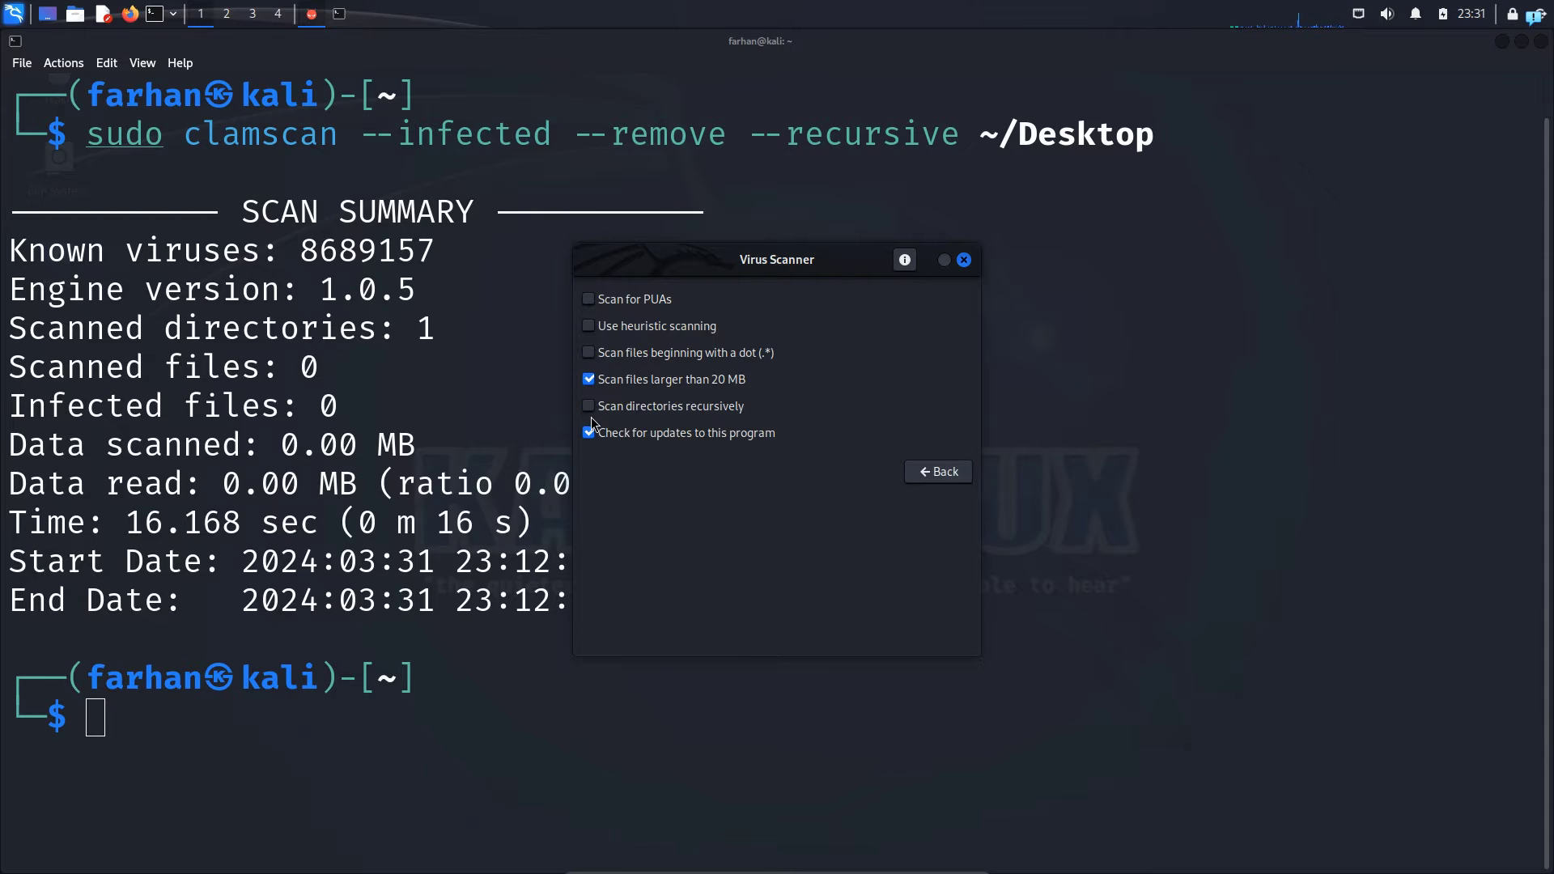
left_click(939, 473)
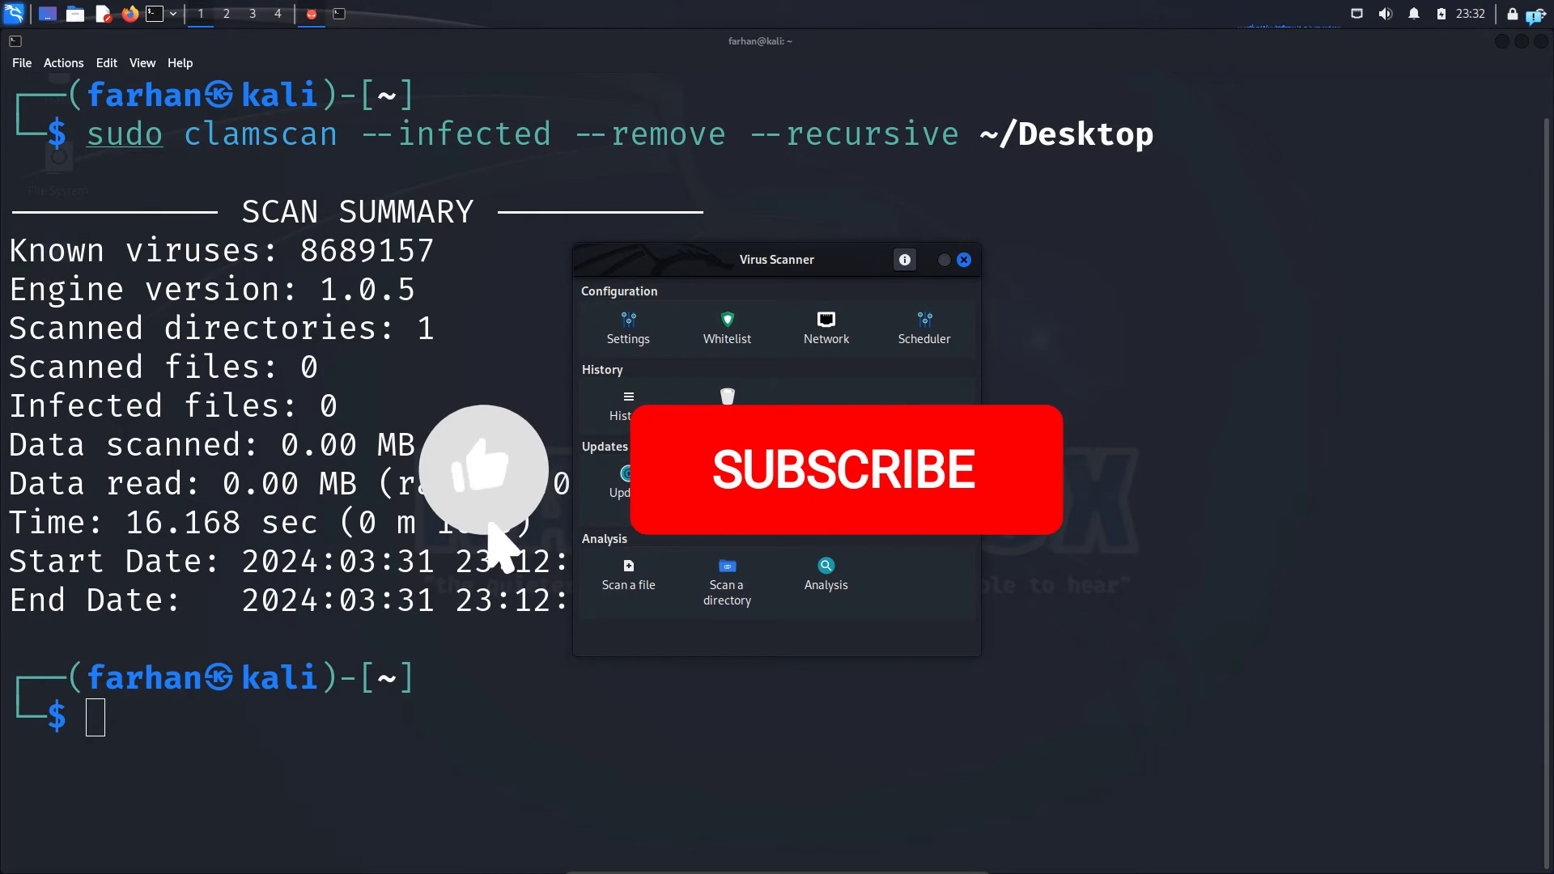
left_click(843, 469)
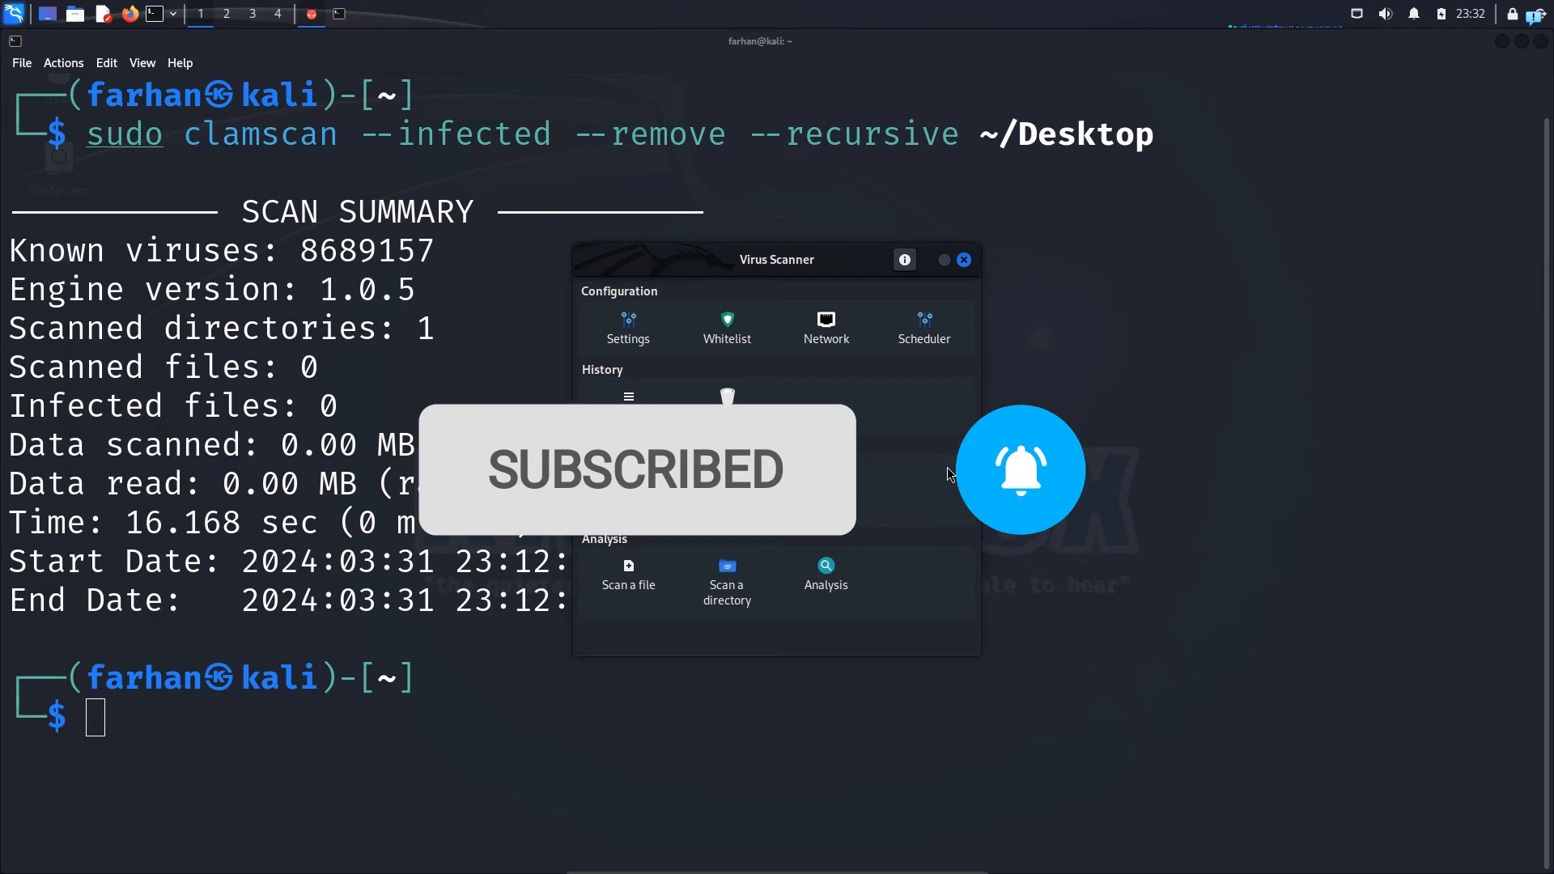